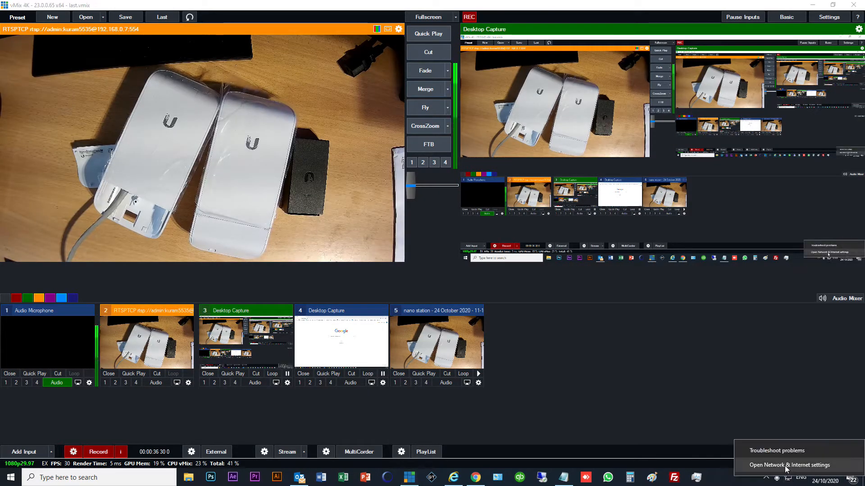
Reach the Ethernet adapter's Properties via Network & Internet settings and adapter options.
click(789, 465)
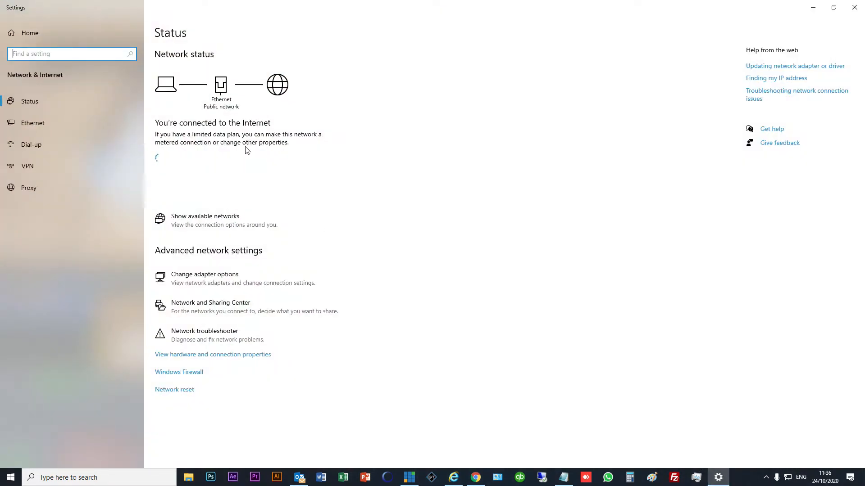
click(32, 123)
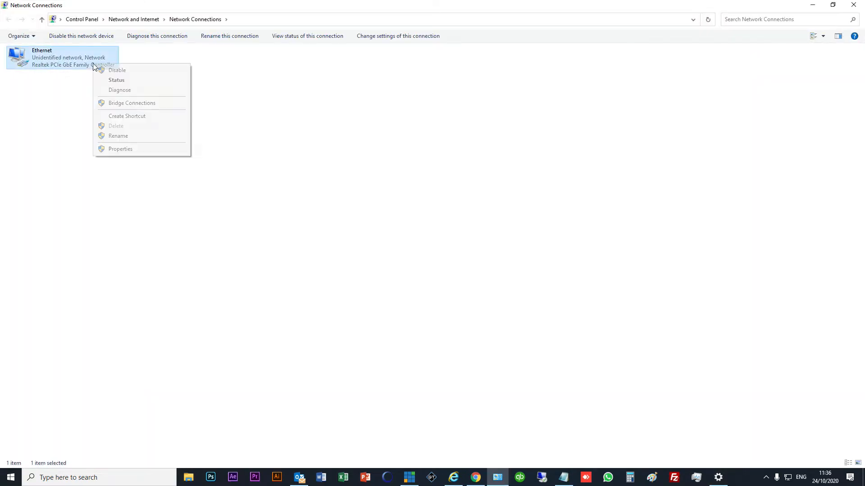
click(120, 149)
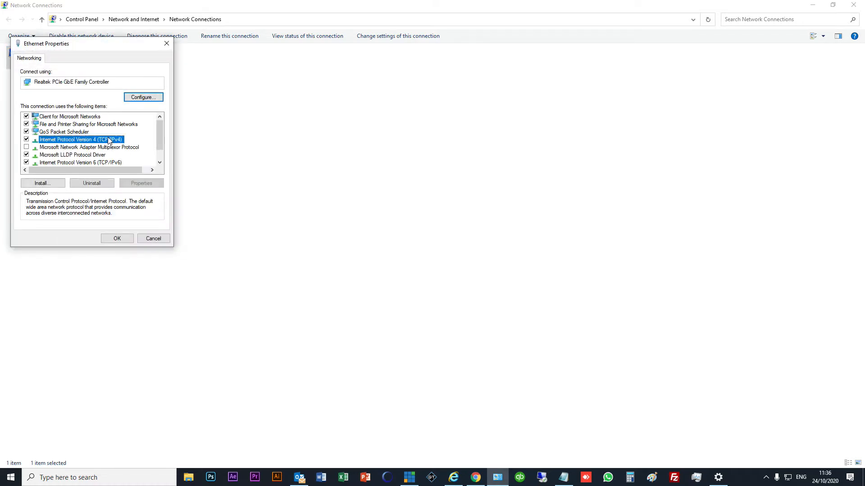
Bring up the IPv4 (TCP/IPv4) properties showing the static address 192.168.0.79.
click(81, 140)
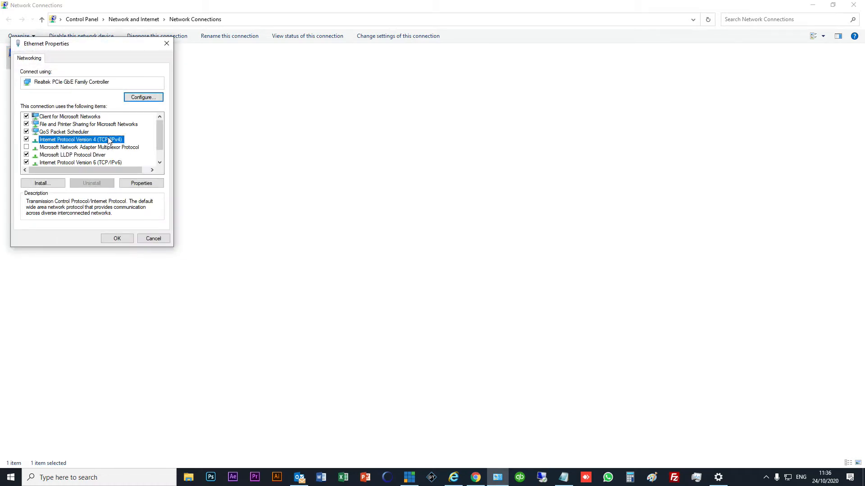
click(141, 183)
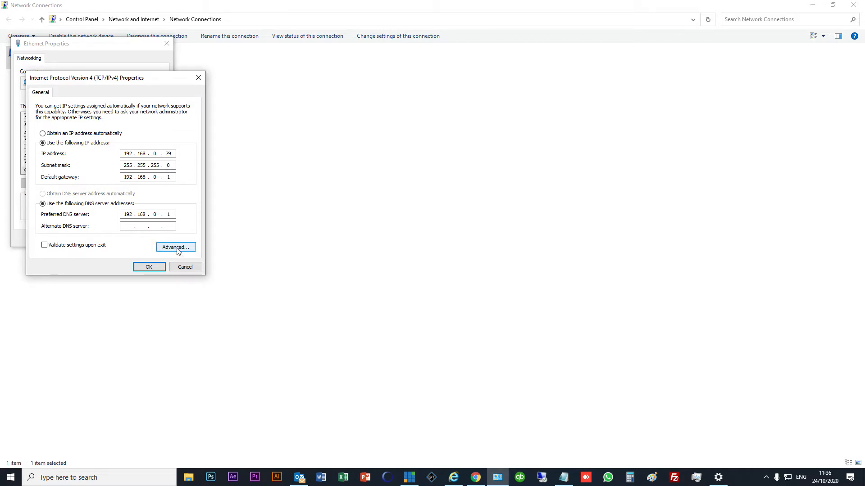
Inspect the extra address 192.168.1.79 and gateway 192.168.1.1 in Advanced TCP/IP Settings.
click(176, 247)
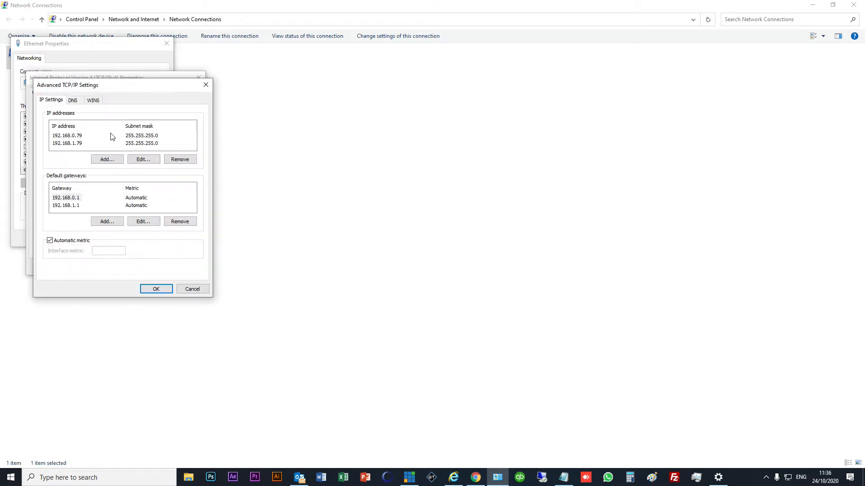
mouse_move(77, 148)
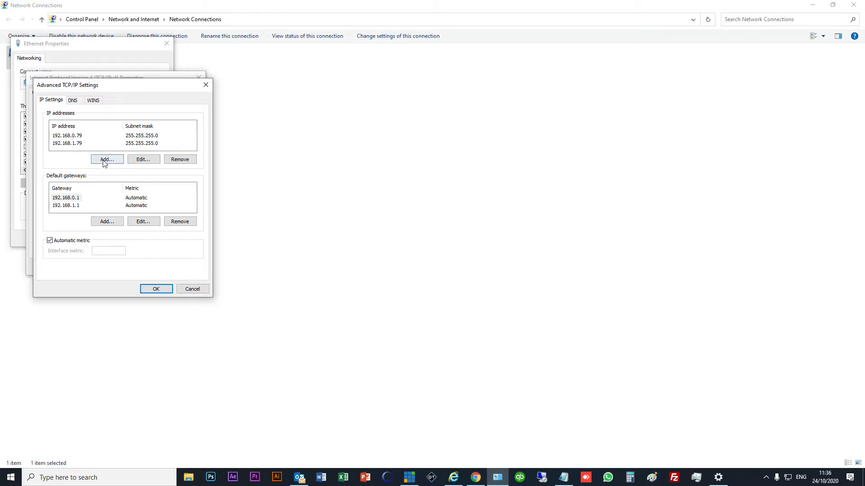
click(67, 143)
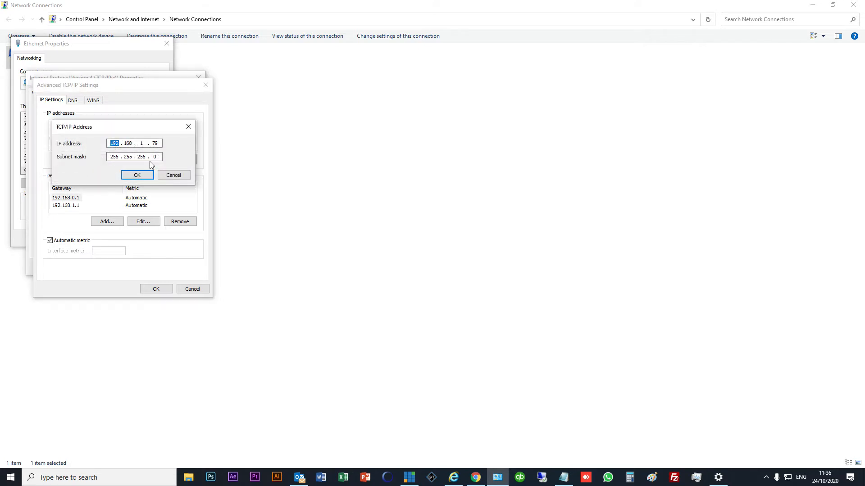
click(137, 175)
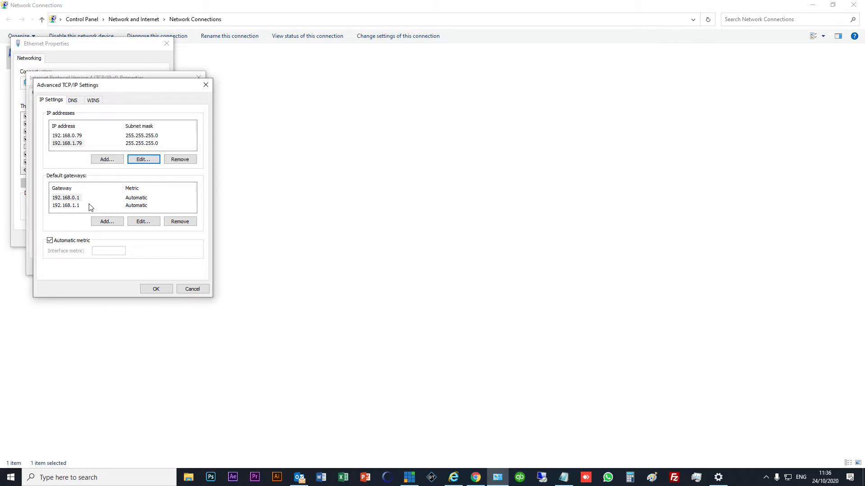
mouse_move(105, 227)
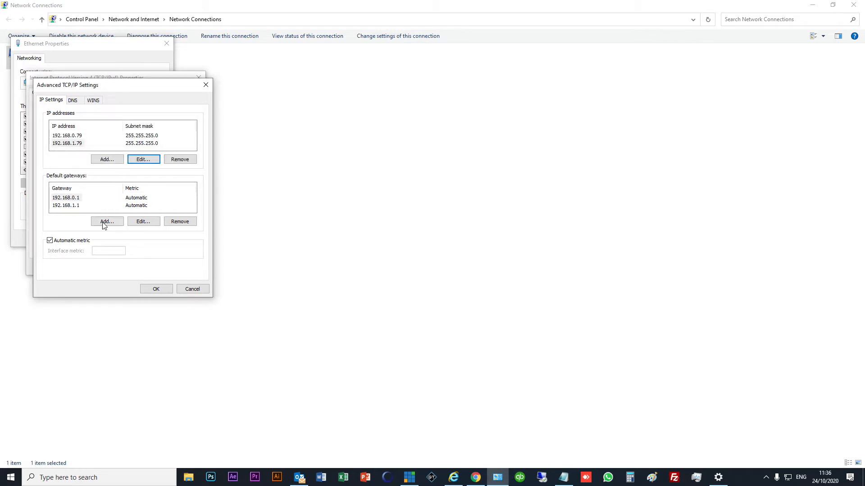
click(66, 206)
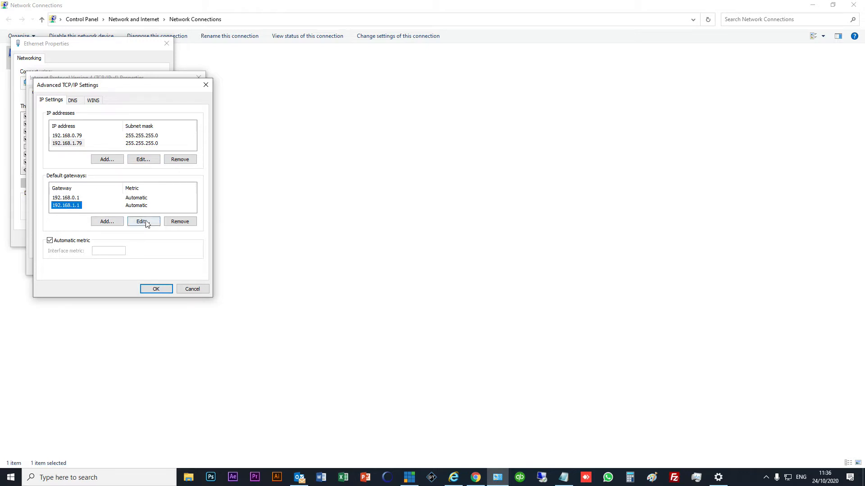
click(143, 222)
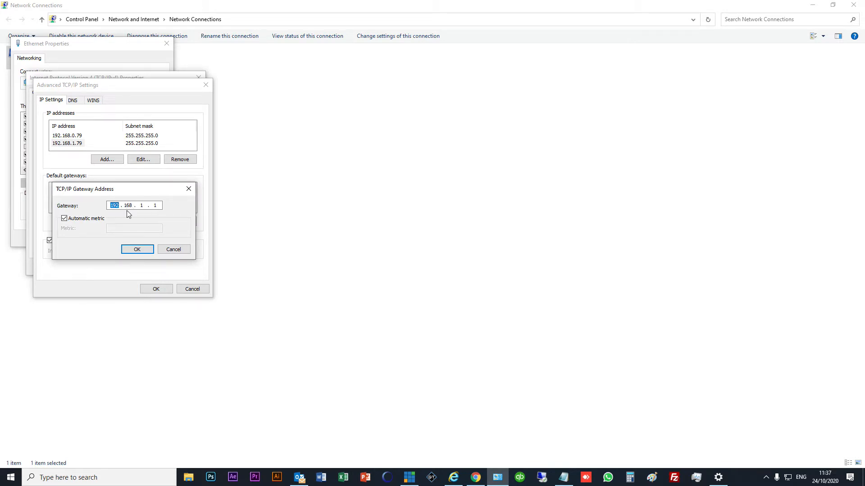
click(137, 248)
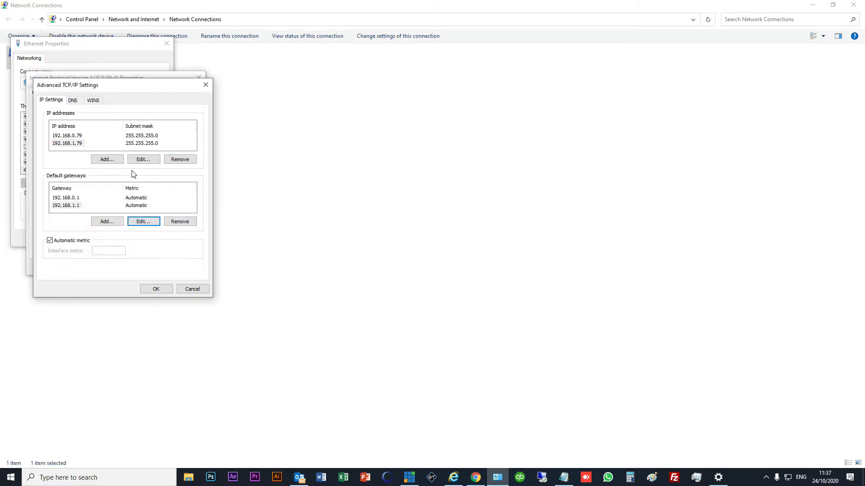
Remove address 192.168.1.79 and gateway 192.168.1.1 from the adapter.
click(68, 143)
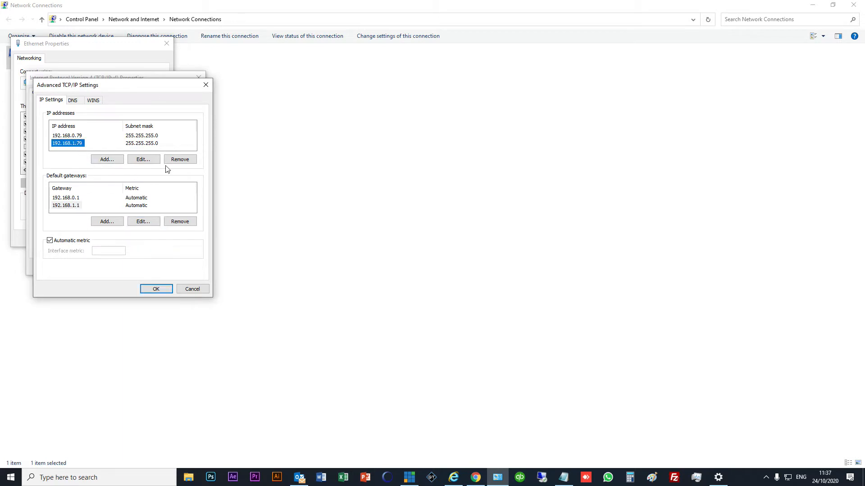
click(179, 160)
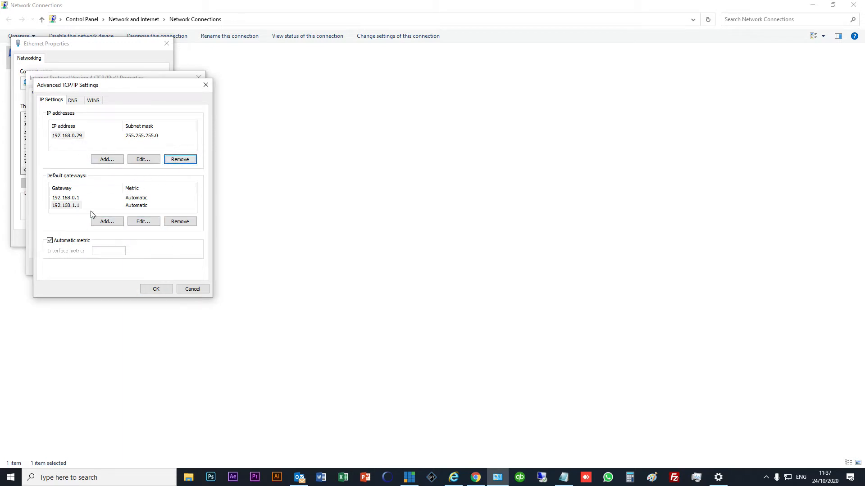
click(180, 222)
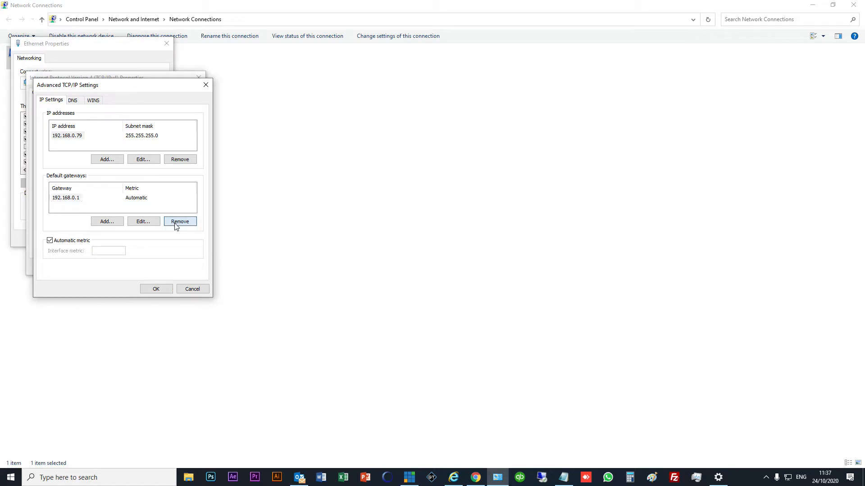
click(106, 160)
text(192.168.1.79)
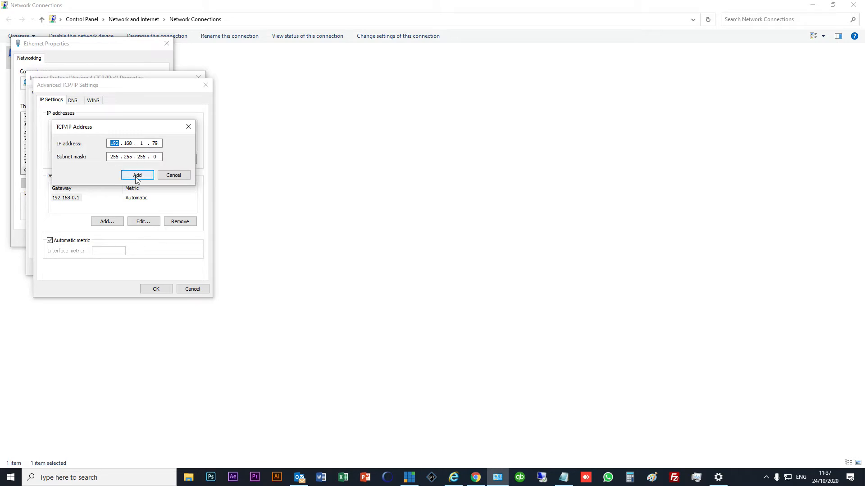
Re-add 192.168.1.79 and gateway 192.168.1.1 and confirm the advanced settings.
click(137, 175)
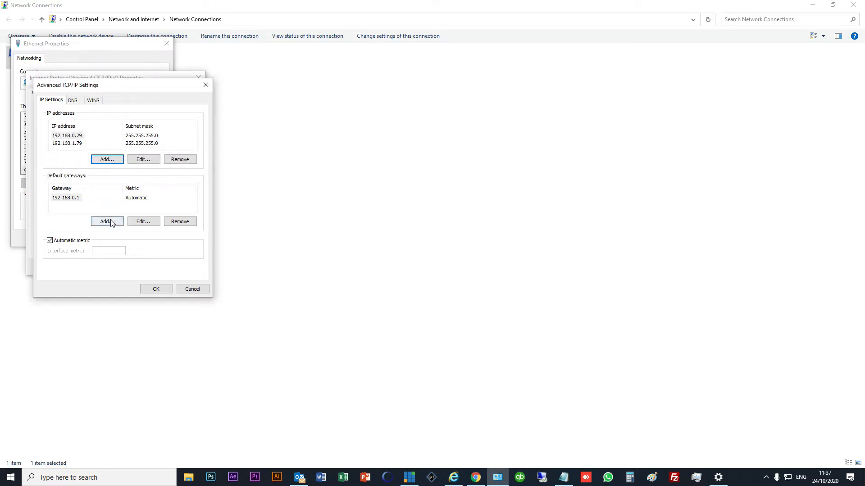
click(105, 221)
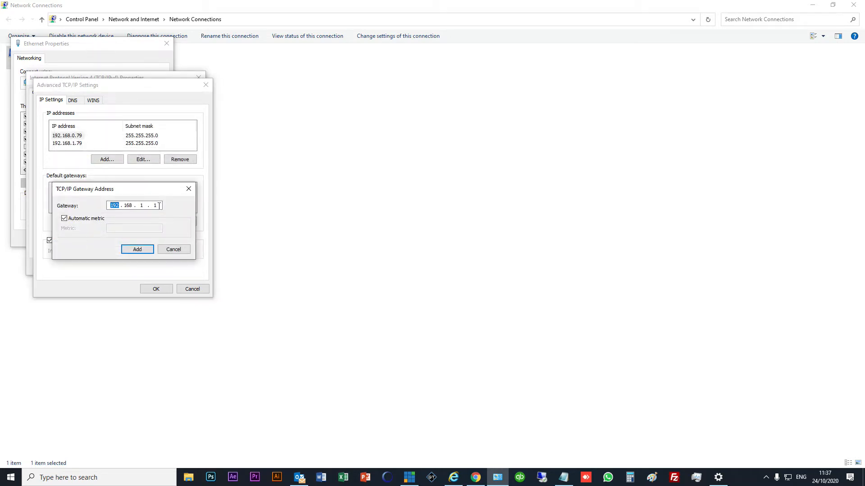
click(137, 249)
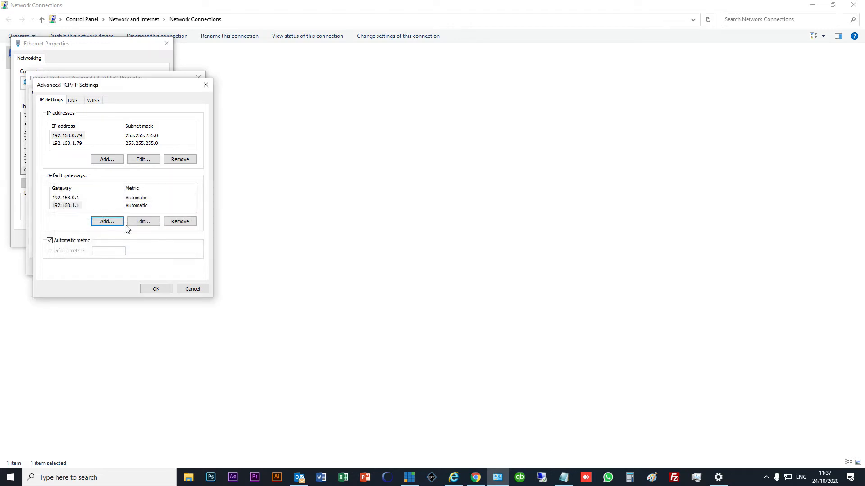
click(156, 289)
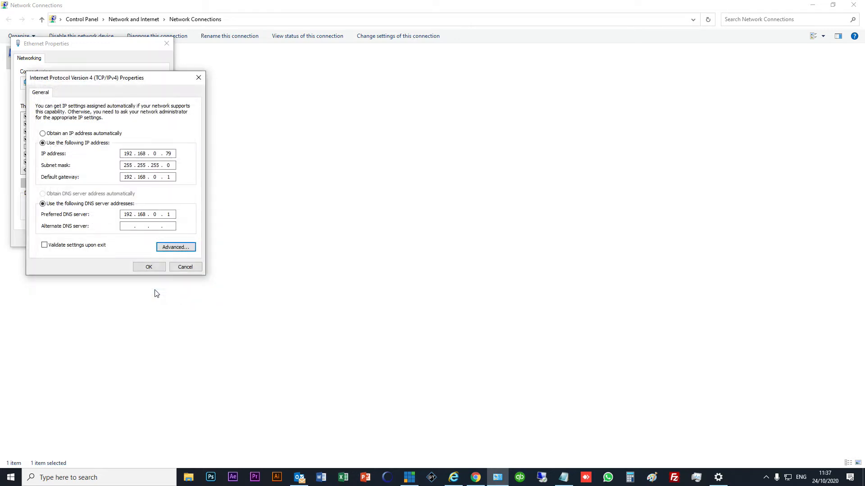
Confirm the IPv4 properties to save the Ethernet settings.
click(148, 266)
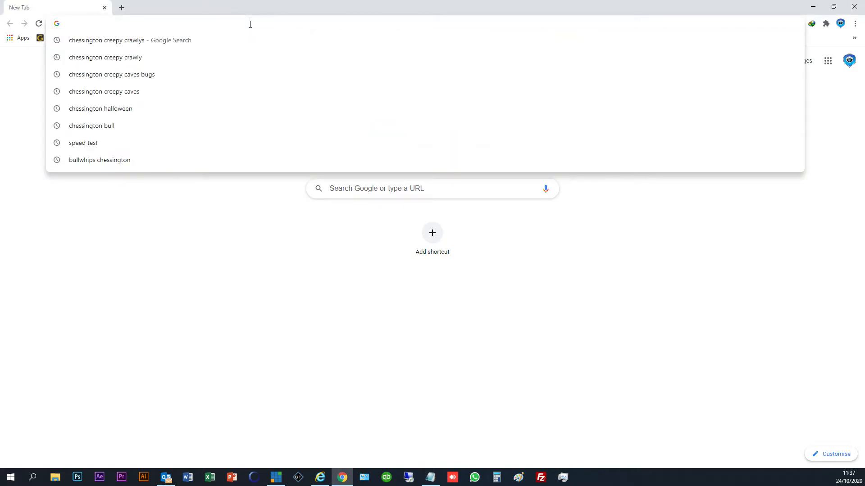
Browse to 192.168.1.20 and proceed past the certificate warning to the airOS login.
text(192.168.0.108)
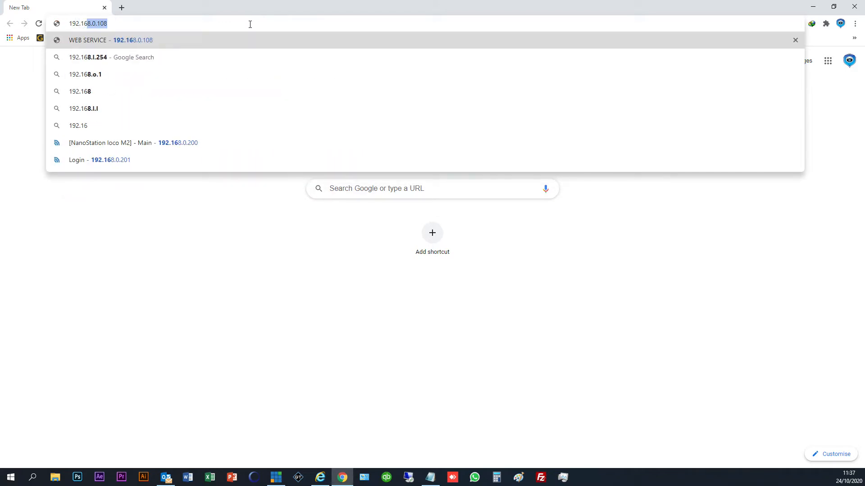
text(192.168.1.20)
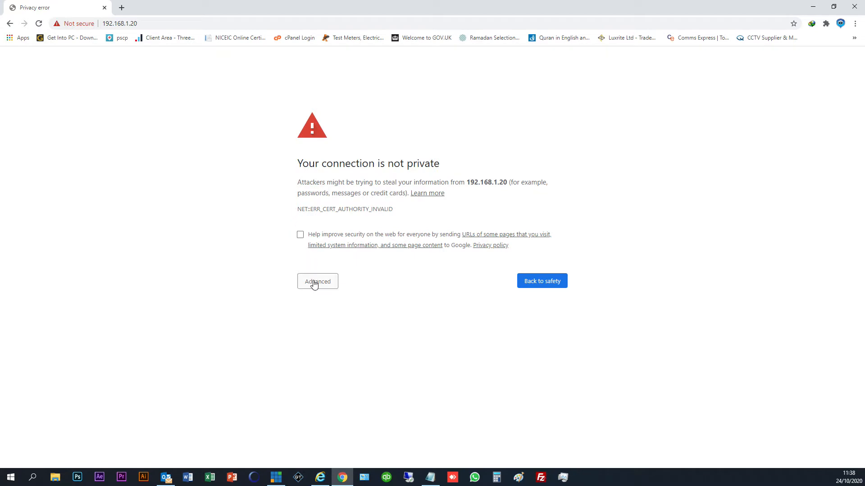
click(318, 281)
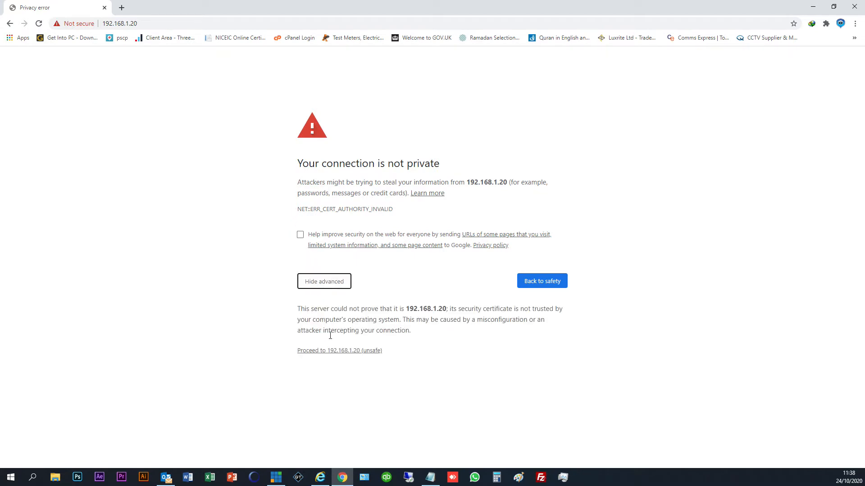
mouse_move(357, 353)
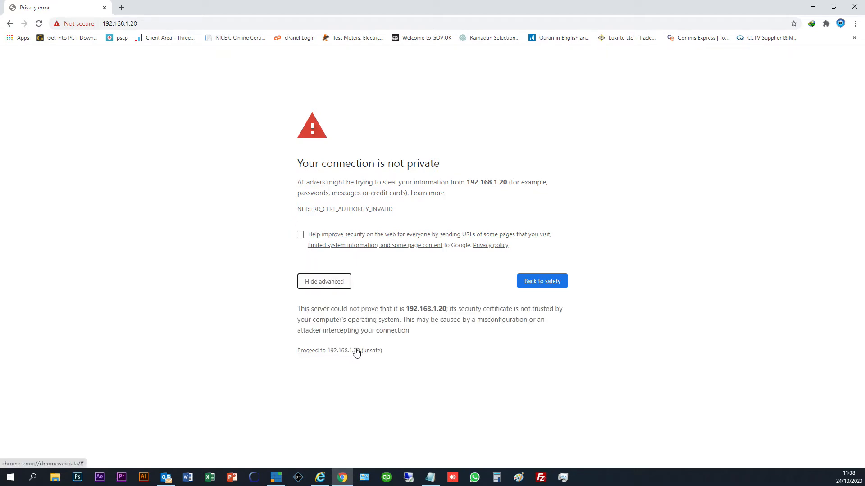
click(339, 350)
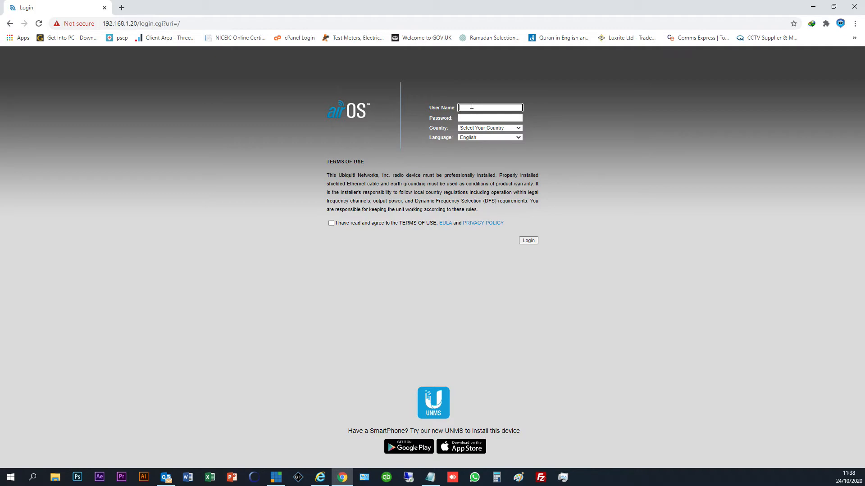
Enter ubnt credentials and choose United Kingdom as the country.
click(489, 107)
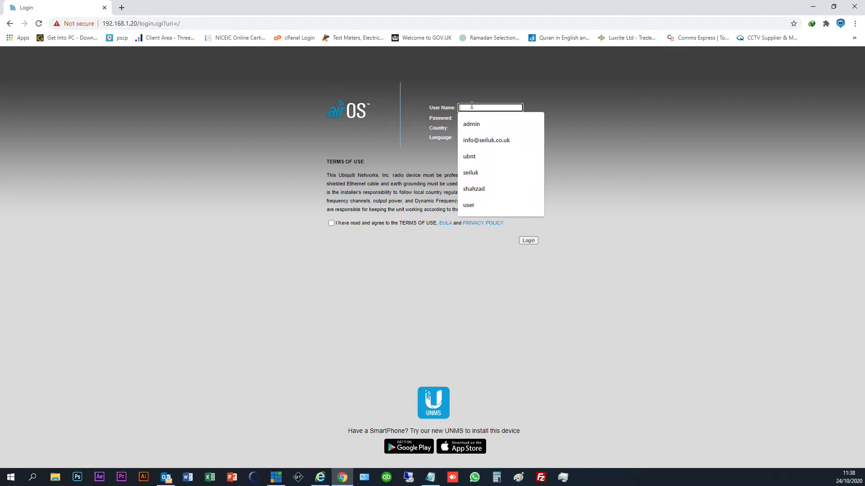
click(469, 156)
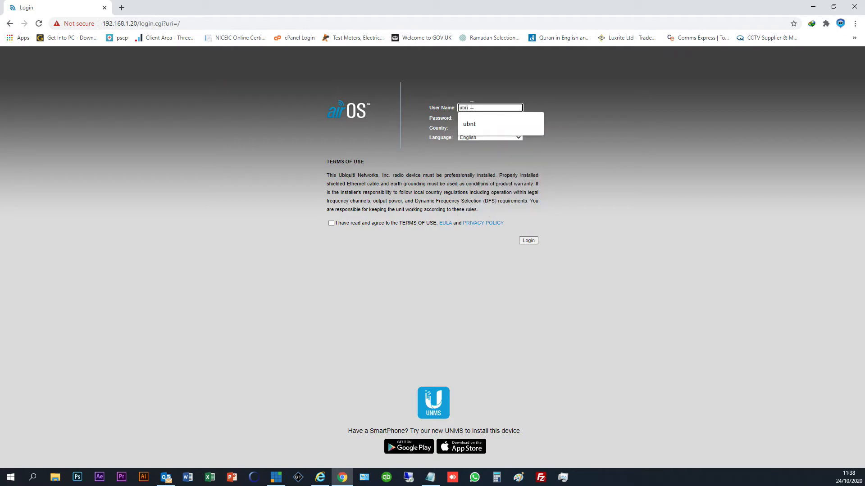
click(489, 118)
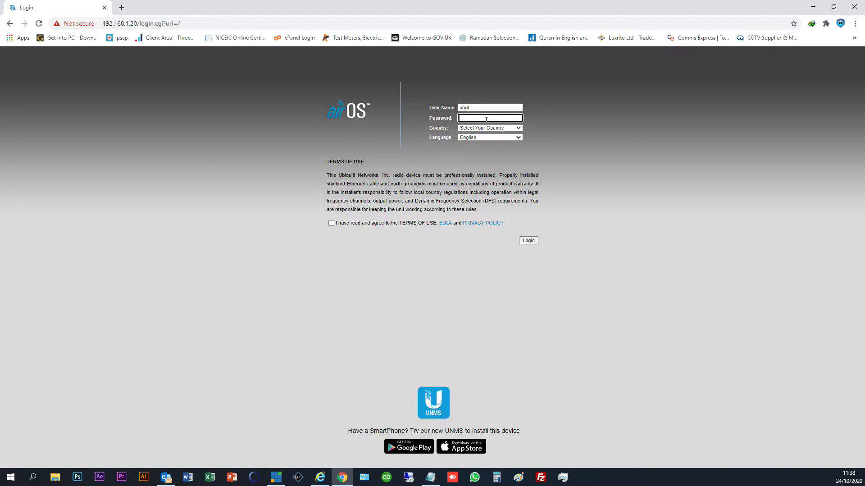
text(•••)
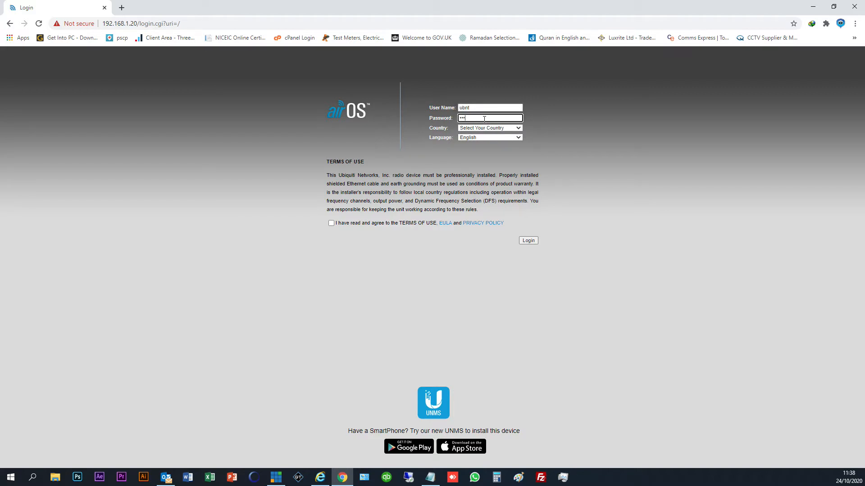
click(488, 128)
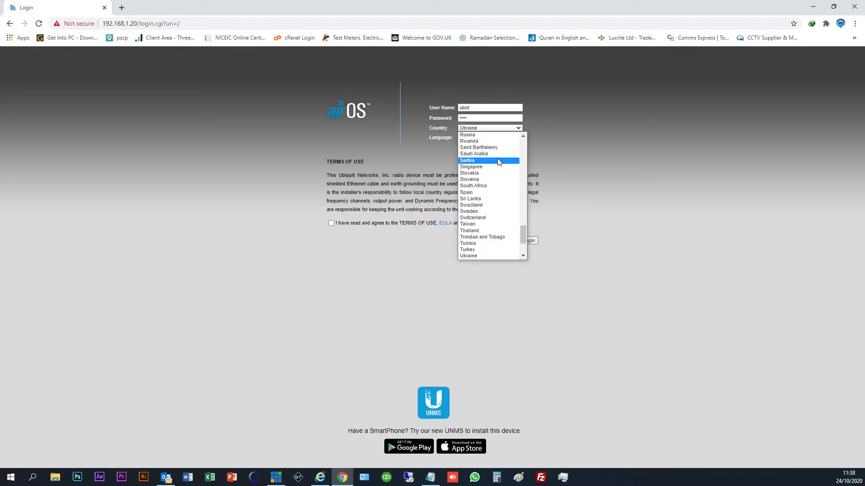
click(488, 127)
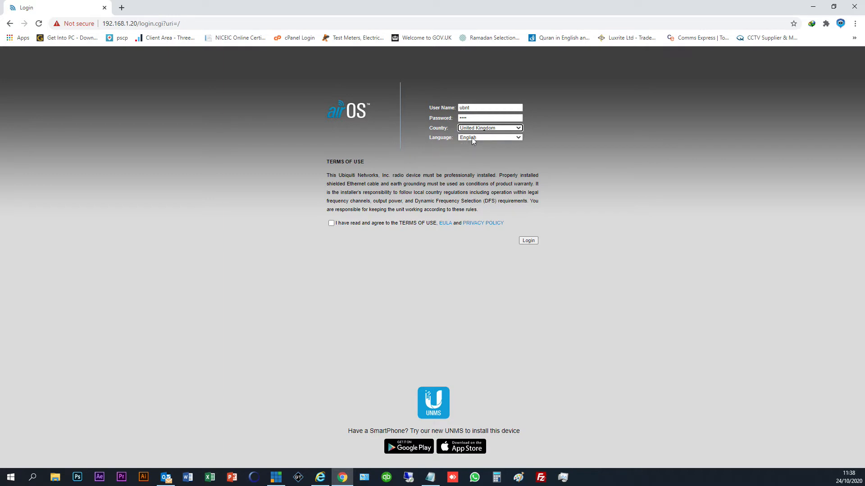
Accept the terms of use and submit the login.
click(331, 223)
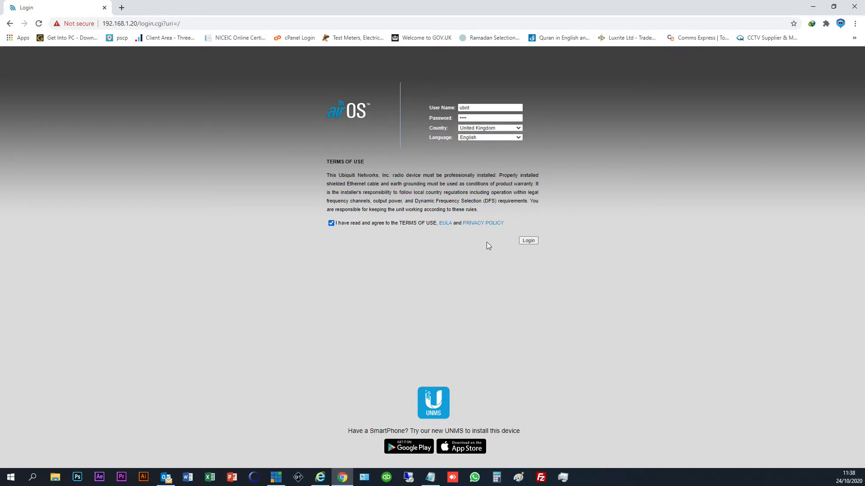
click(527, 240)
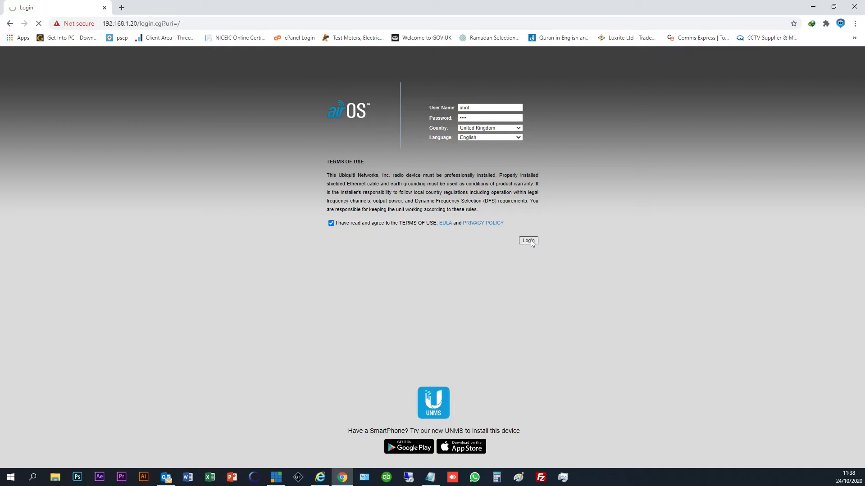
click(527, 241)
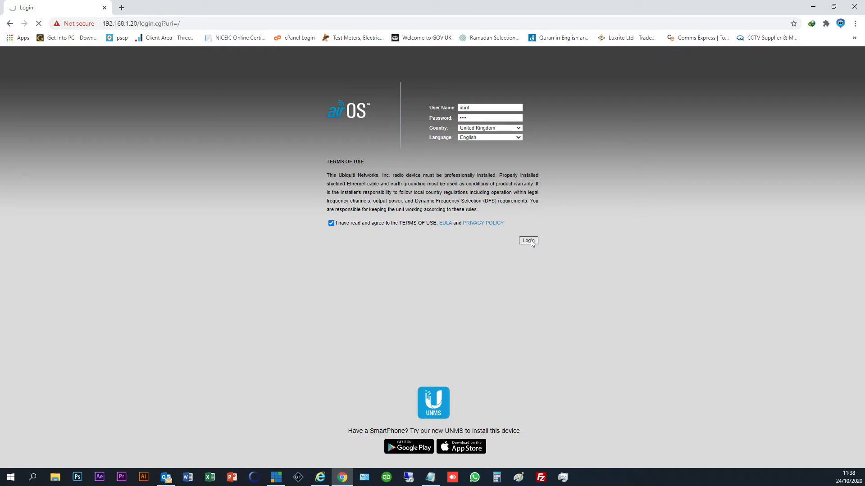
click(526, 241)
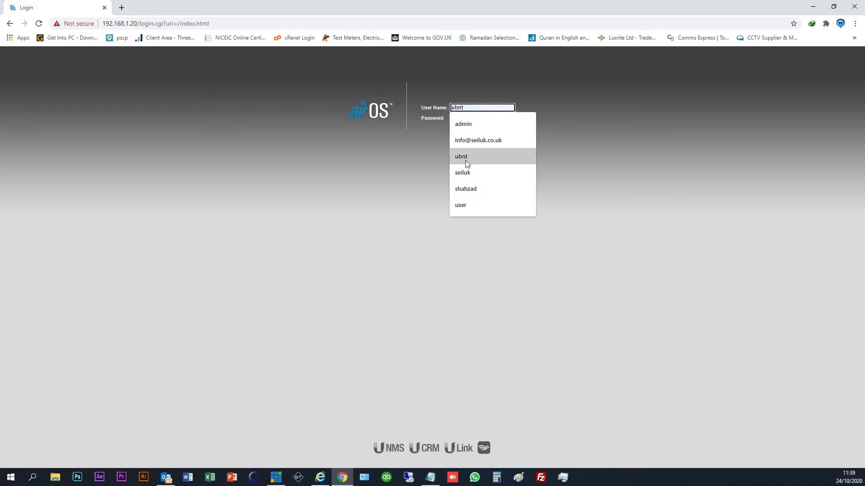
Log in again as ubnt to reach the NanoStation loco M2 status page.
click(462, 156)
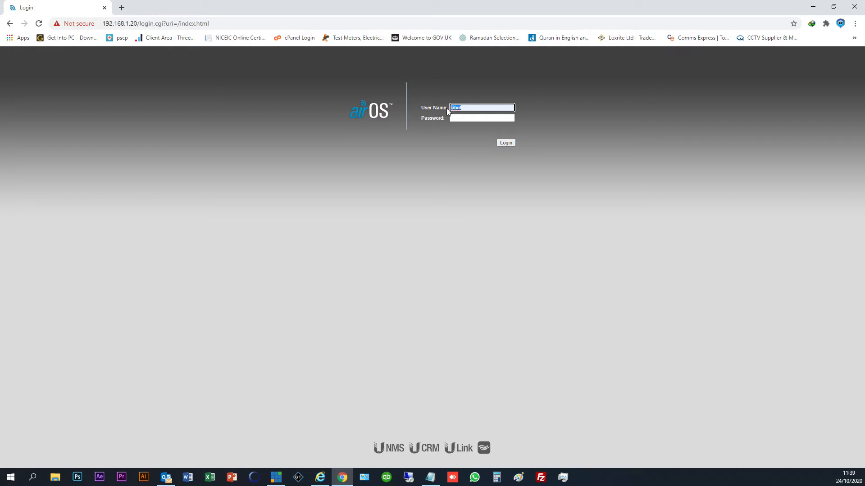
mouse_move(464, 127)
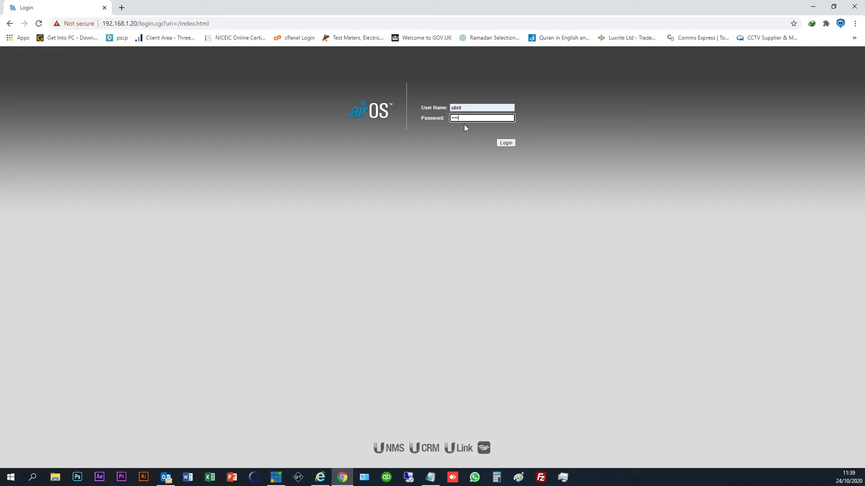
click(505, 143)
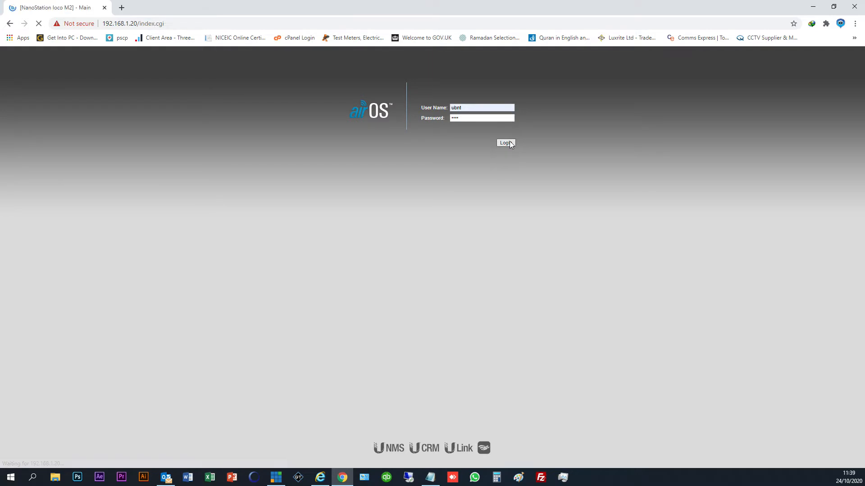
click(503, 143)
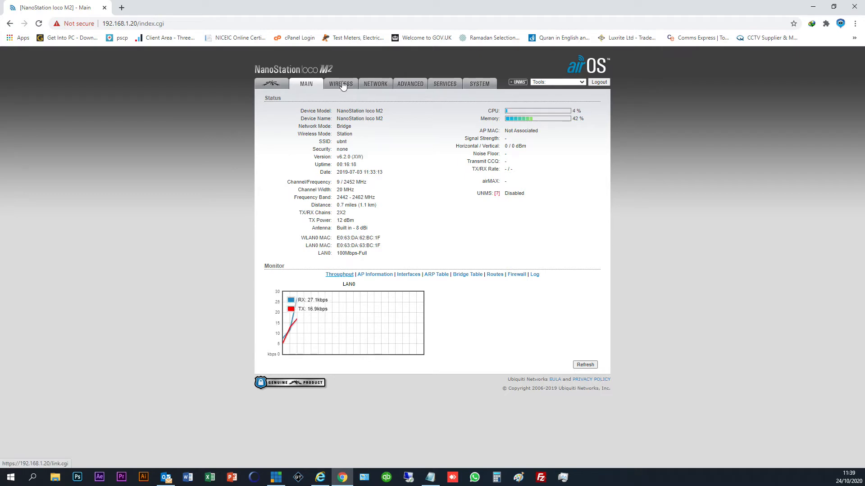
Set Wireless Mode to Access Point with WDS enabled and SSID ubnt-bridge.
click(341, 83)
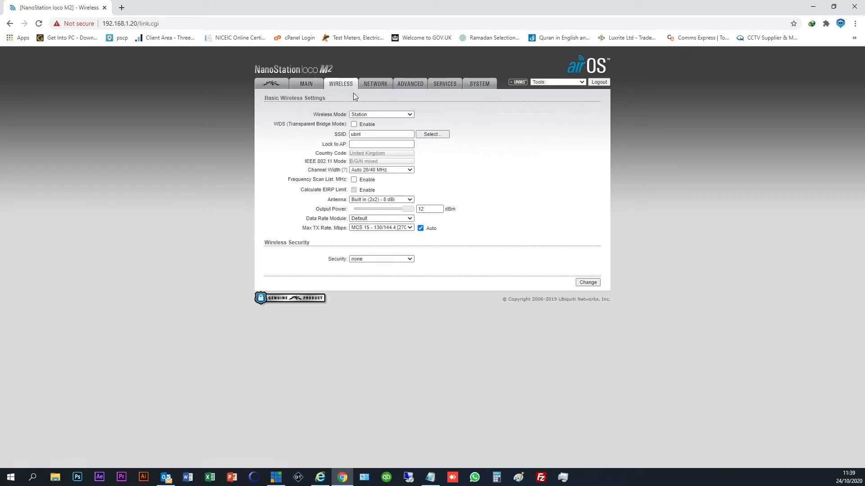
click(381, 114)
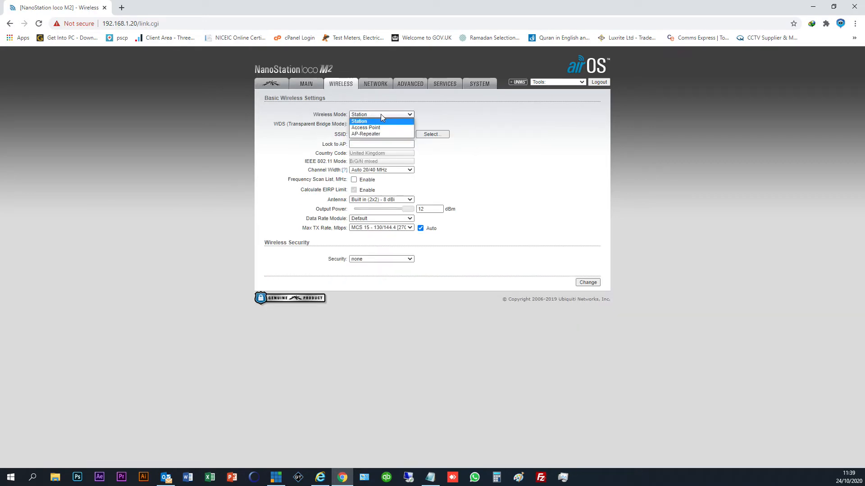
mouse_move(380, 127)
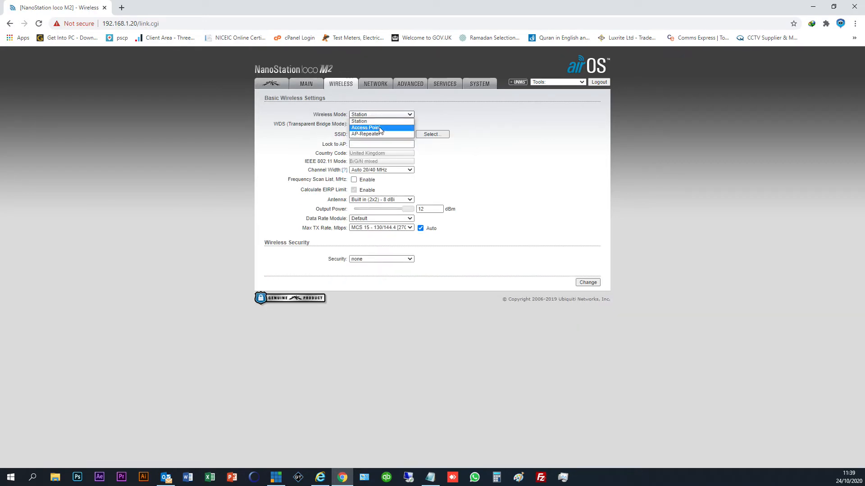
click(364, 128)
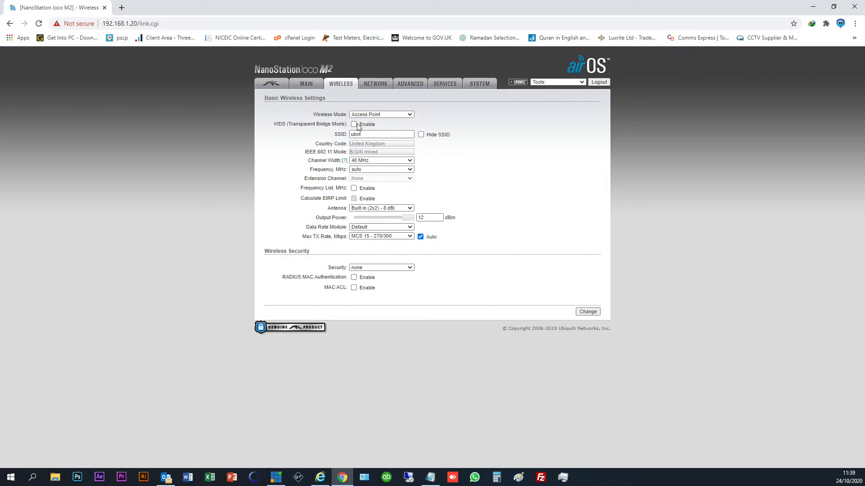
click(353, 125)
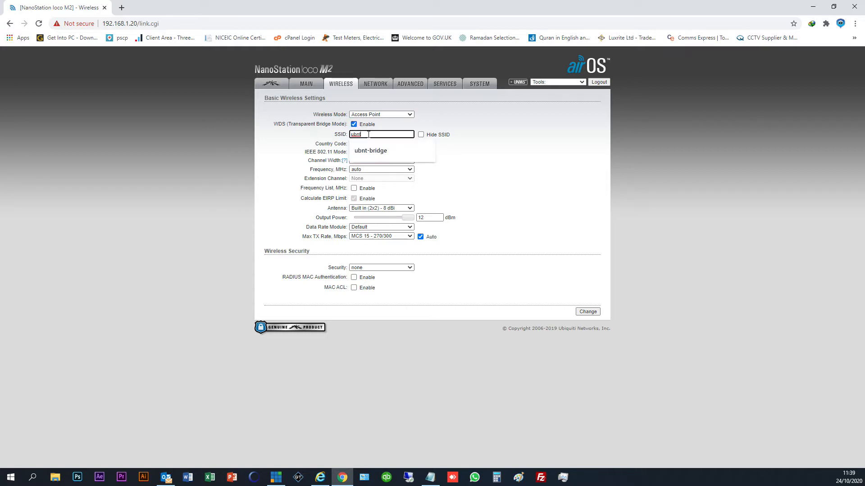
click(371, 151)
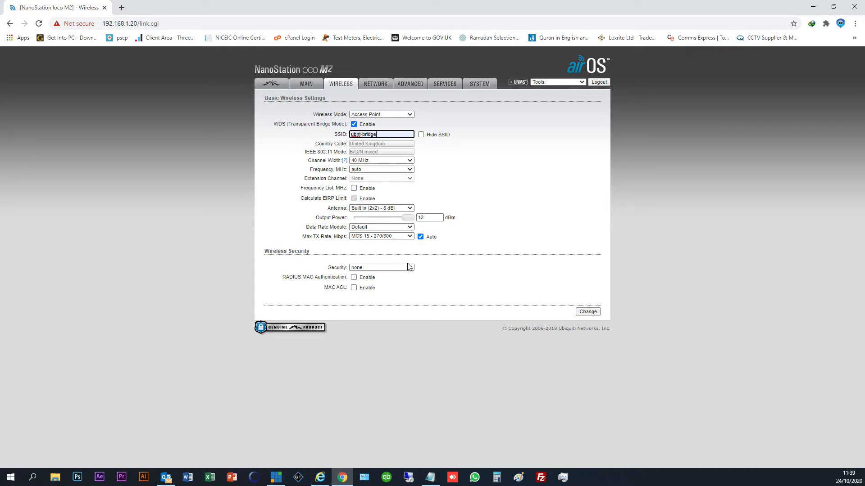
Secure the radio with WPA2-AES and a key, then save with Change.
click(381, 267)
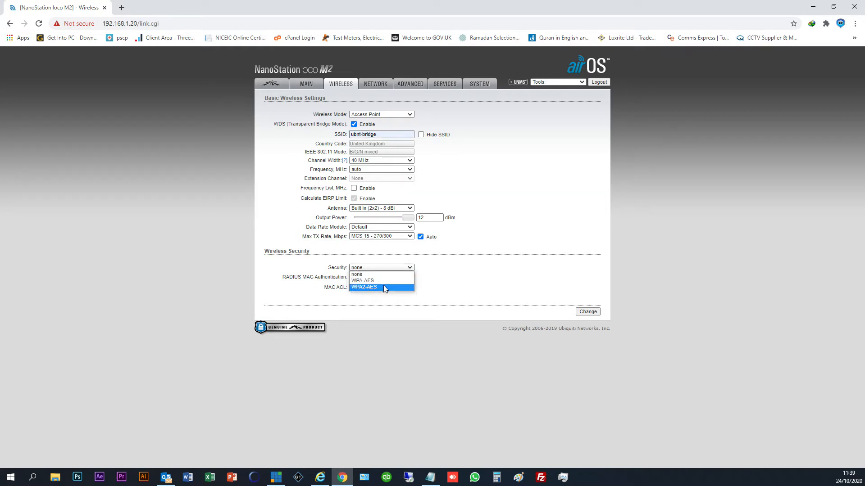
click(364, 288)
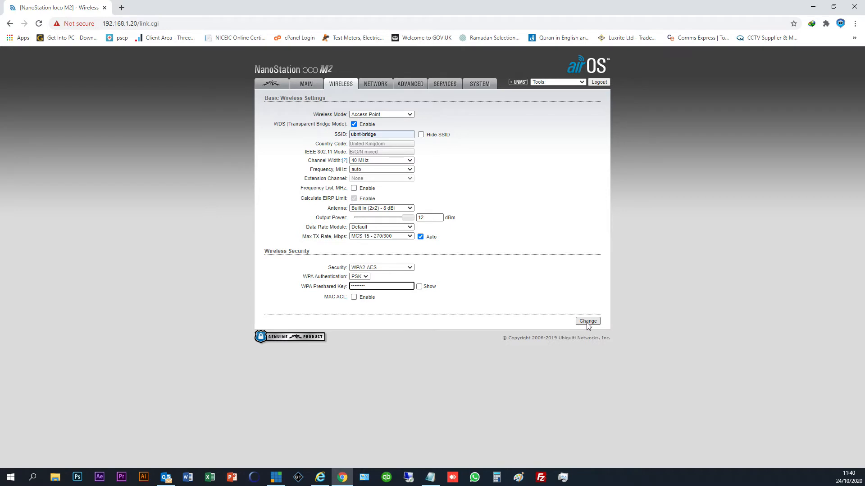
click(587, 321)
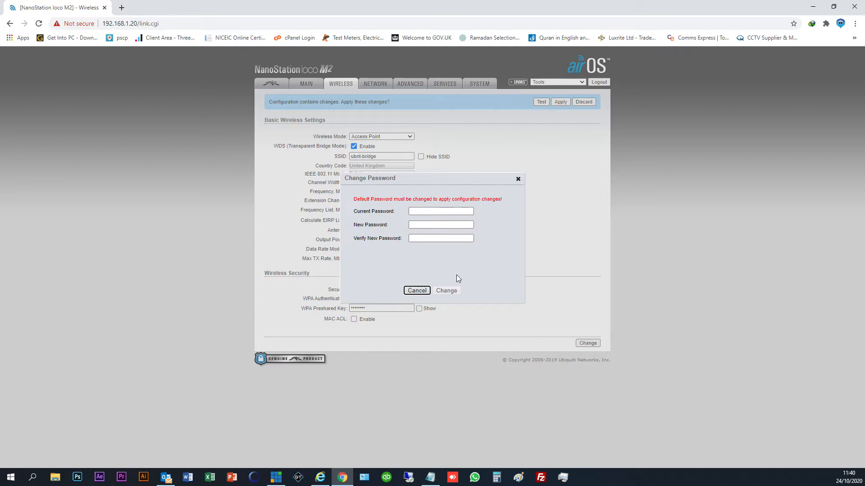
Fill current, new and verified passwords to replace the default login password.
click(417, 291)
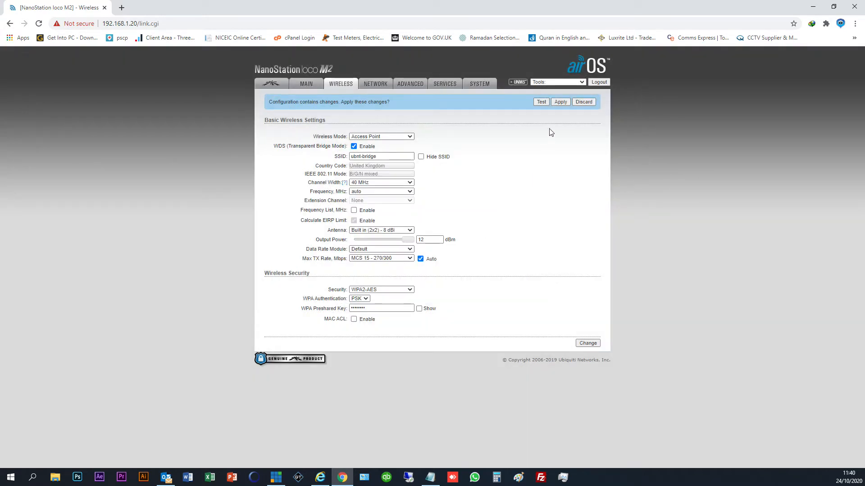
click(560, 101)
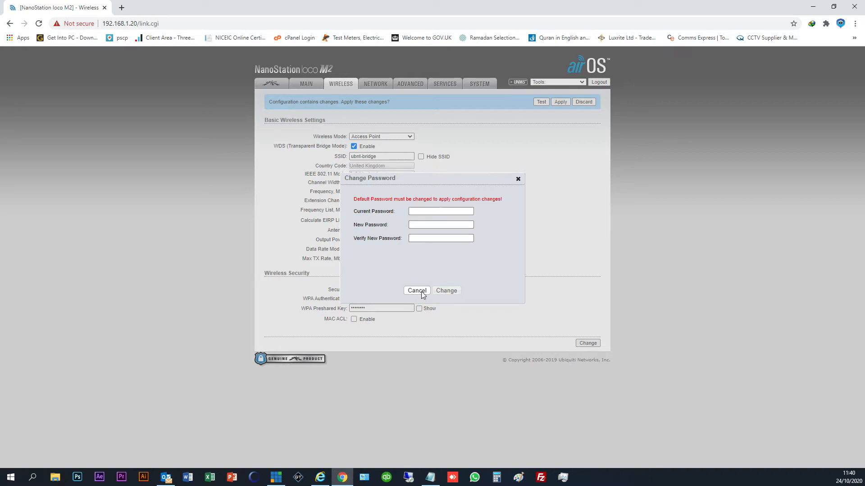
click(440, 211)
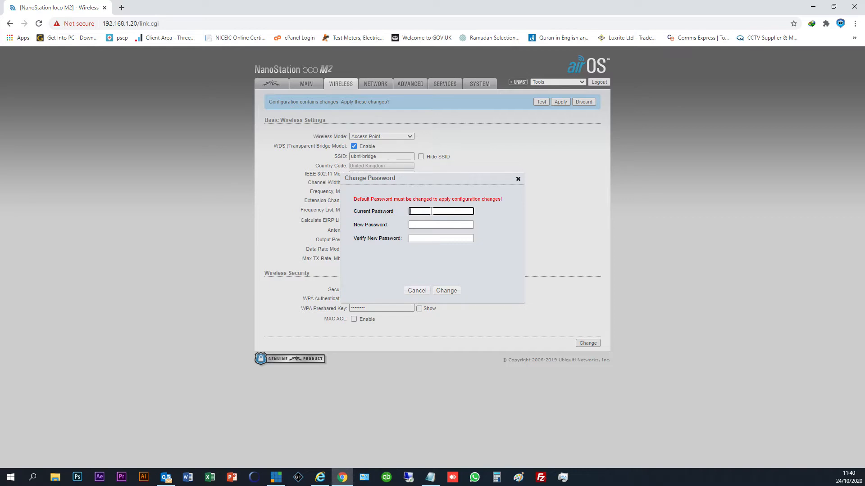
text(••••)
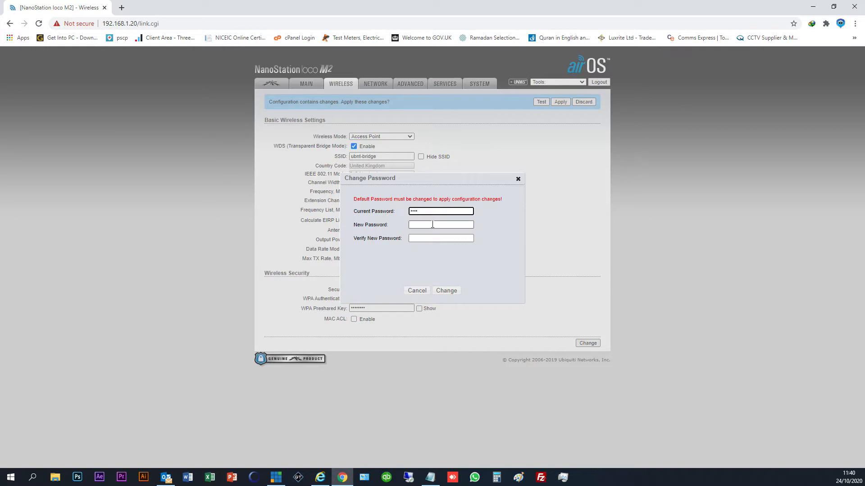
click(440, 224)
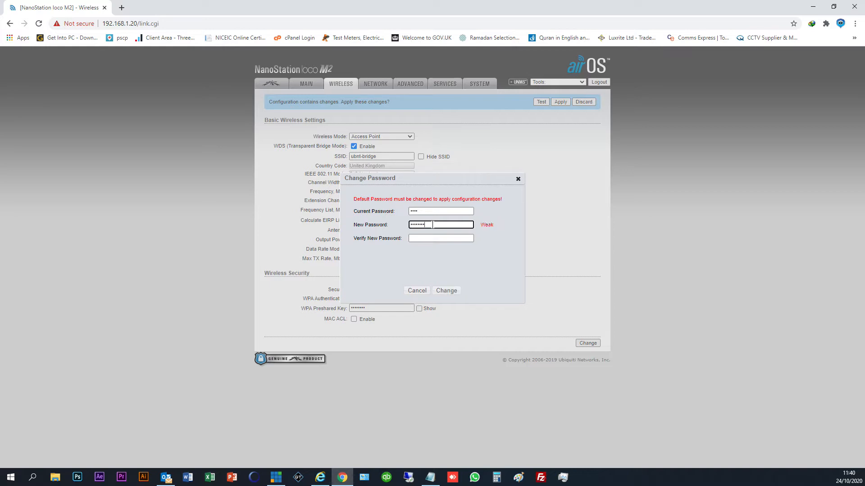
triple_click(440, 224)
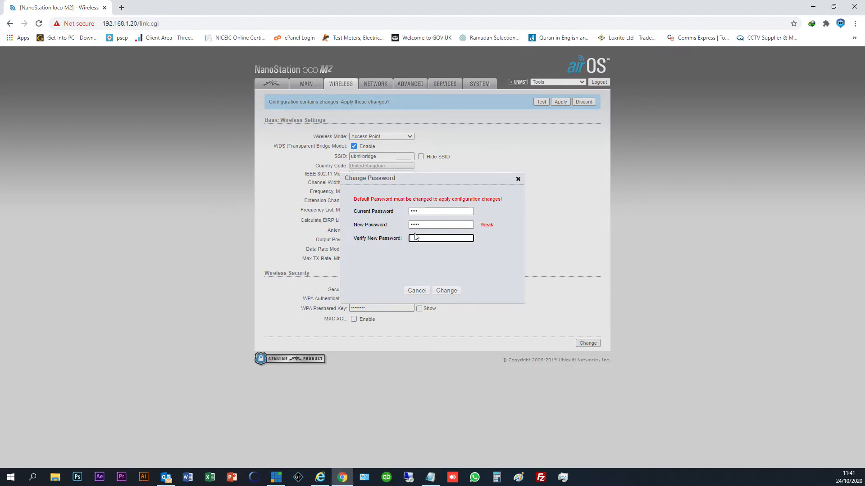
text(•••••)
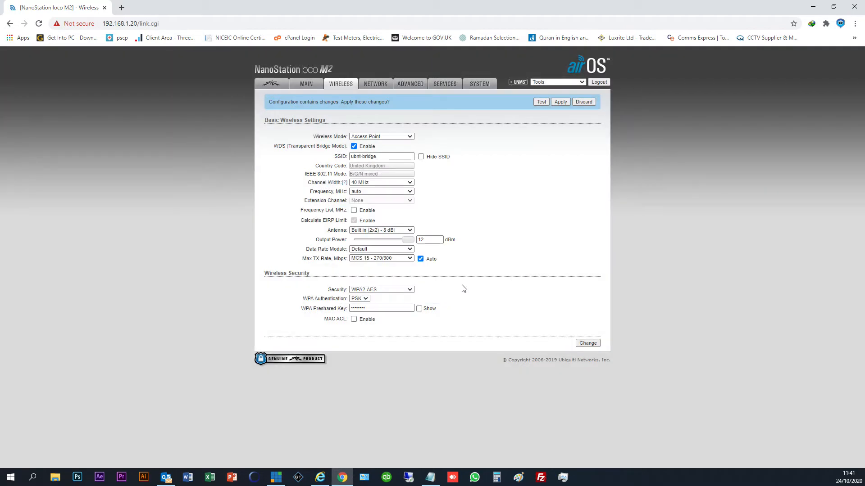
Apply the pending wireless configuration changes.
click(560, 101)
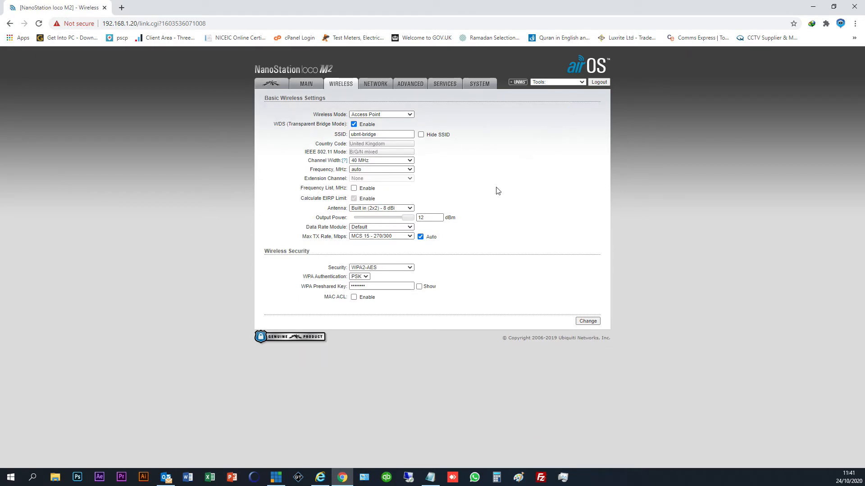
Set the AP's static IP to 192.168.0.20, gateway 192.168.0.1, correcting the mistyped address, and apply.
click(376, 83)
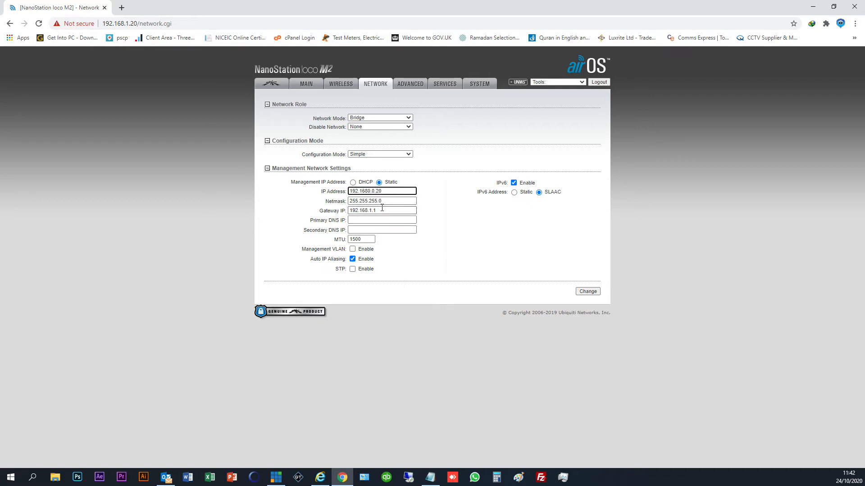
click(373, 211)
text(0)
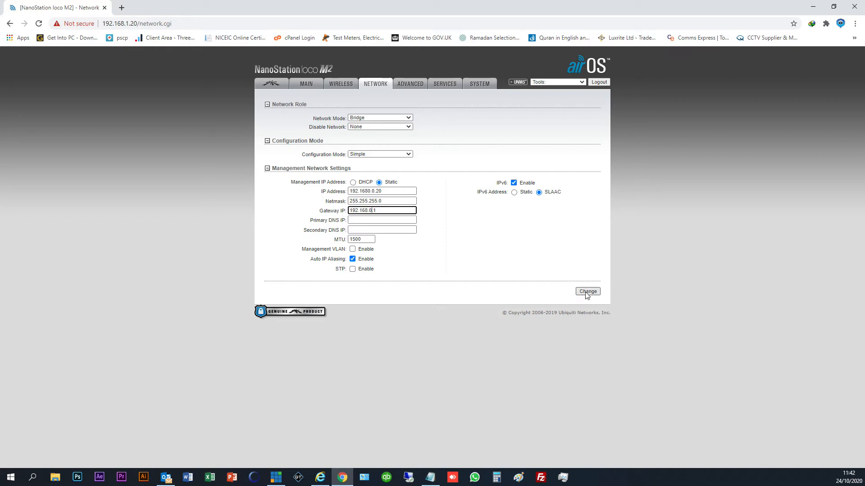
click(587, 291)
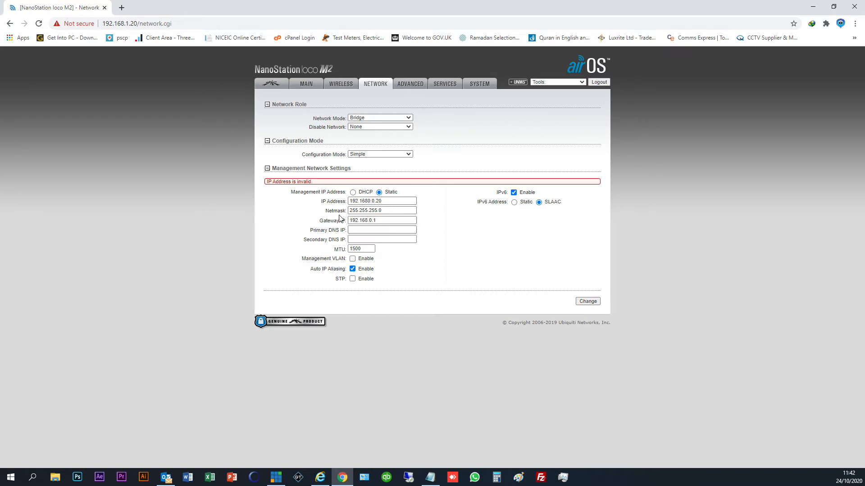
click(381, 220)
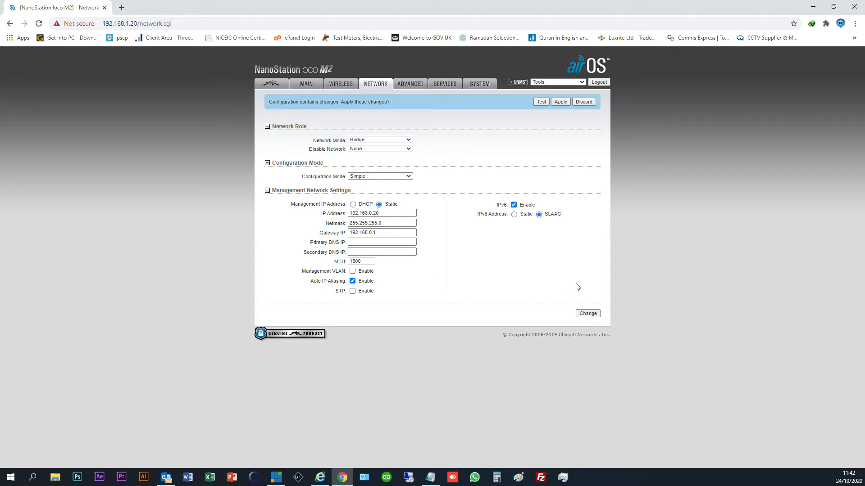
click(559, 102)
text(https://192.168.0.)
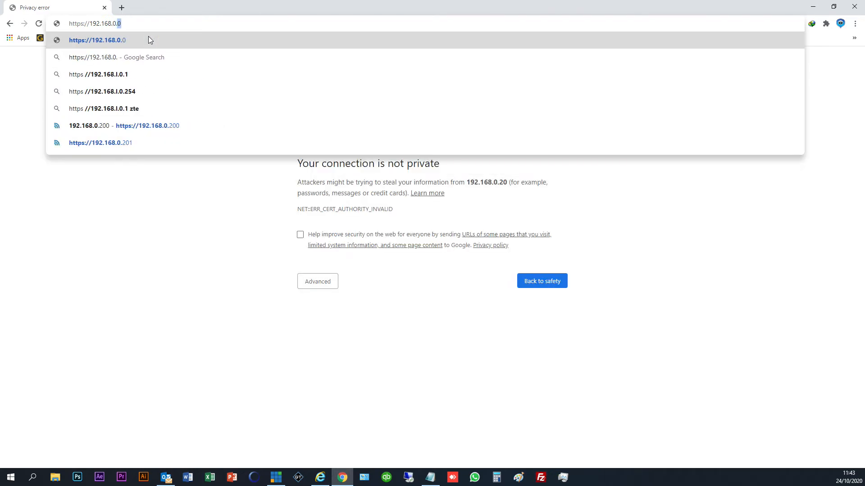
Bypass the Chrome certificate warning for 192.168.0.20 and log in as ubnt.
click(124, 126)
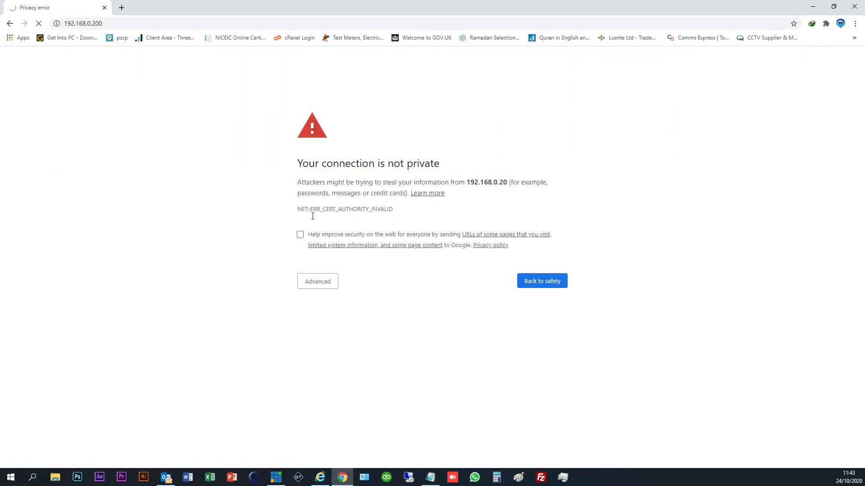
click(317, 281)
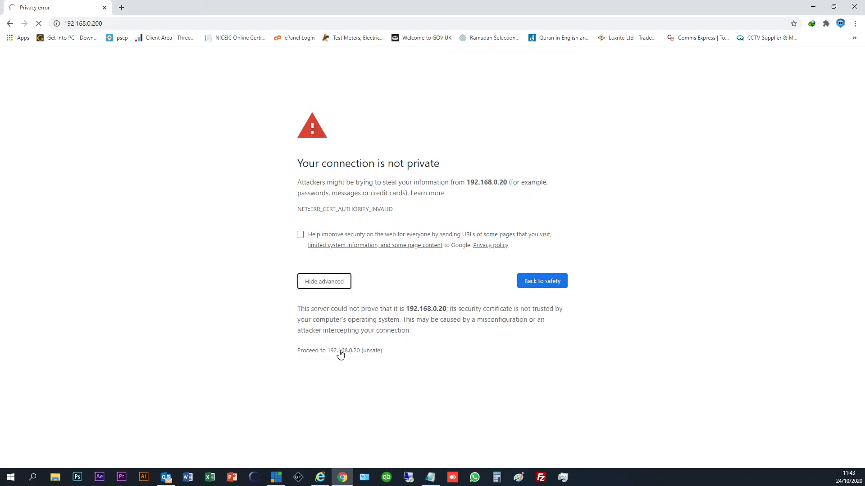
click(339, 350)
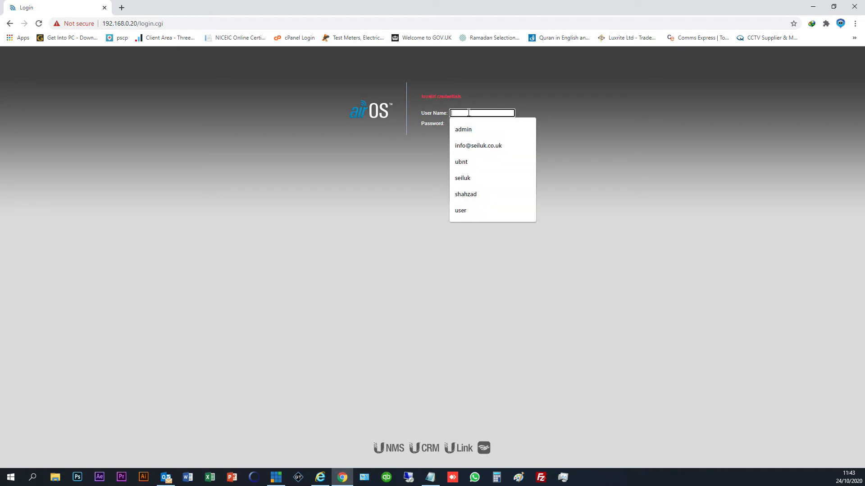
text(u)
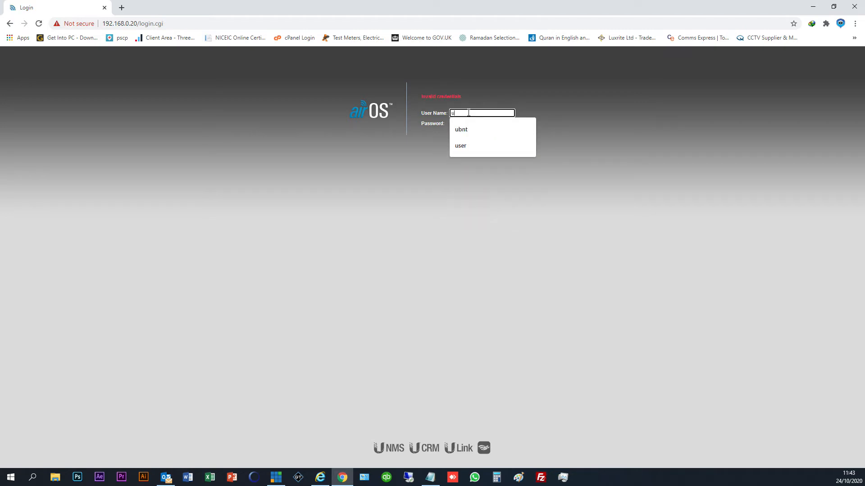
click(460, 130)
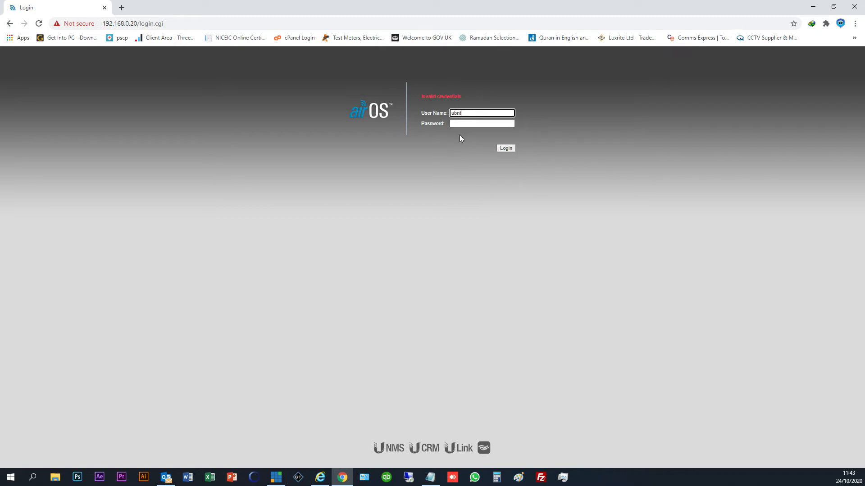
click(505, 148)
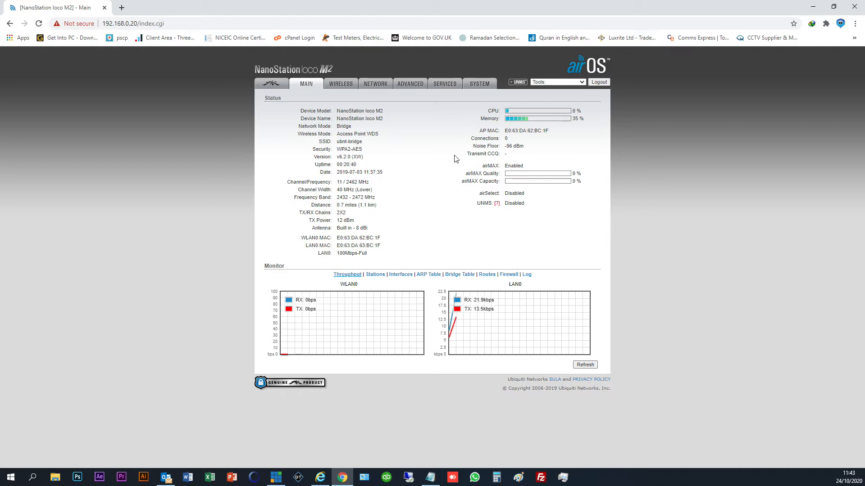
mouse_move(461, 313)
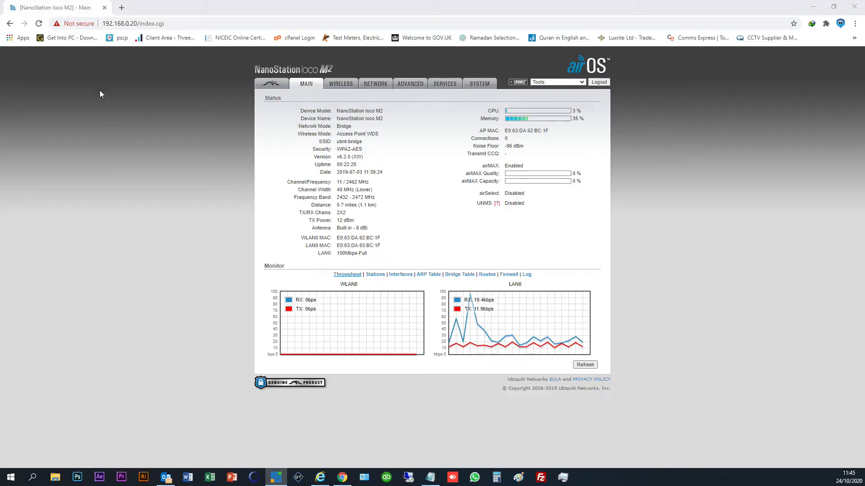
Leave the Access Point WDS status page and start a new blank Chrome tab.
click(121, 7)
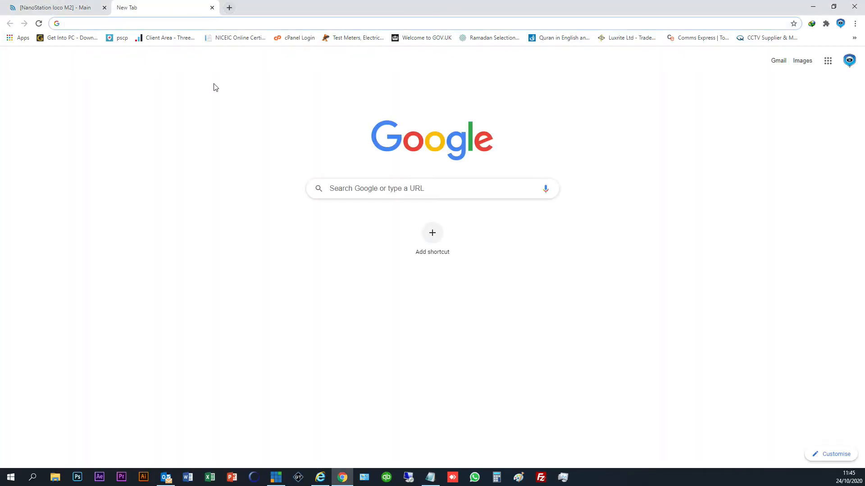
Browse to 192.168.1.20 for the second unit, which times out unreachable.
click(221, 23)
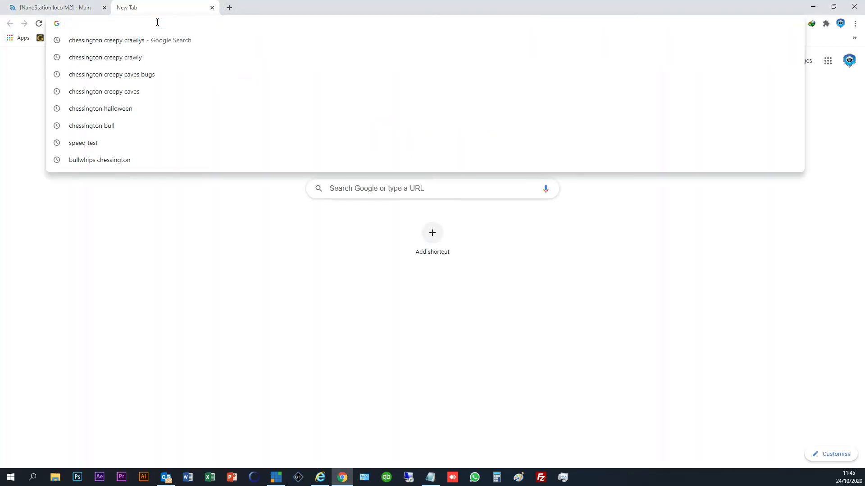
text(192.168.0.108)
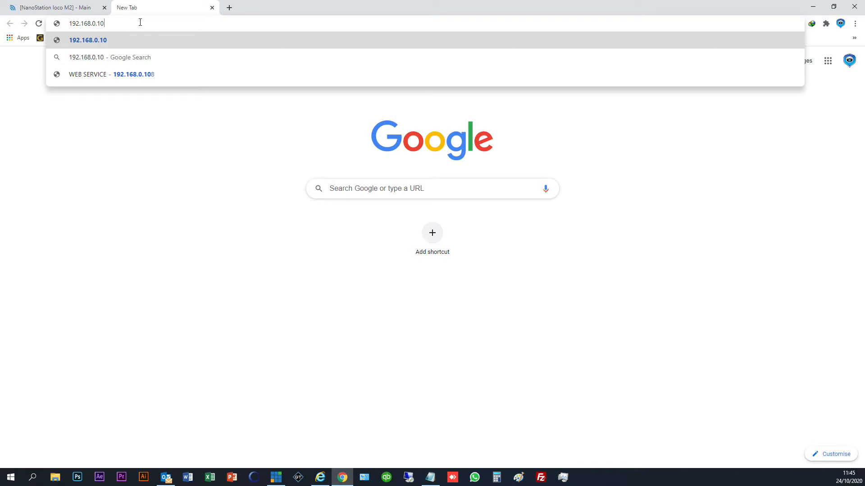
text(192.168.1.20)
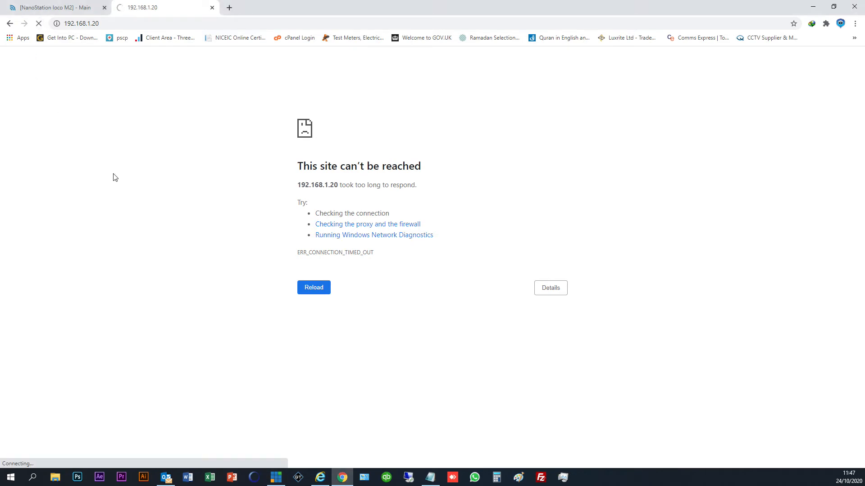
Reload 192.168.1.20, bypass the certificate warning and enter user ubnt with its password.
click(313, 288)
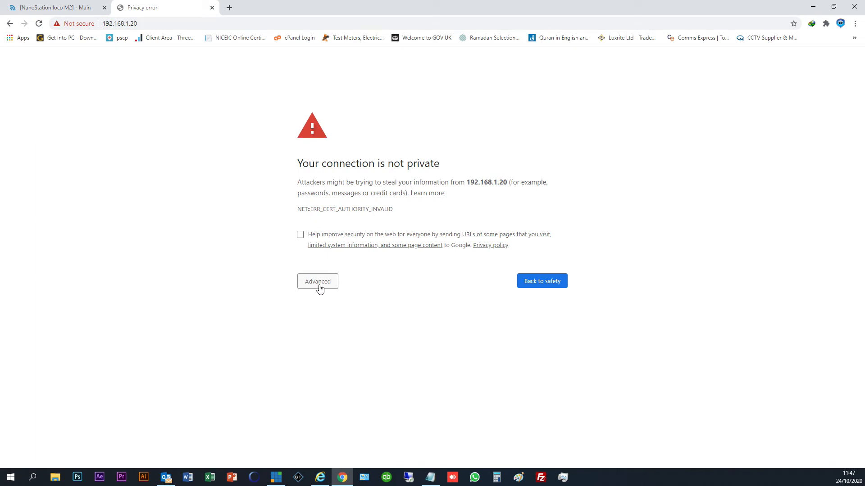
click(317, 281)
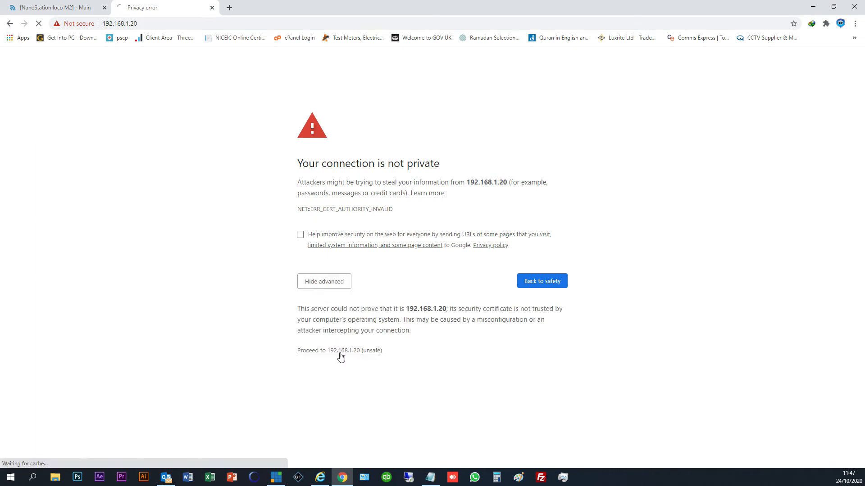
click(339, 350)
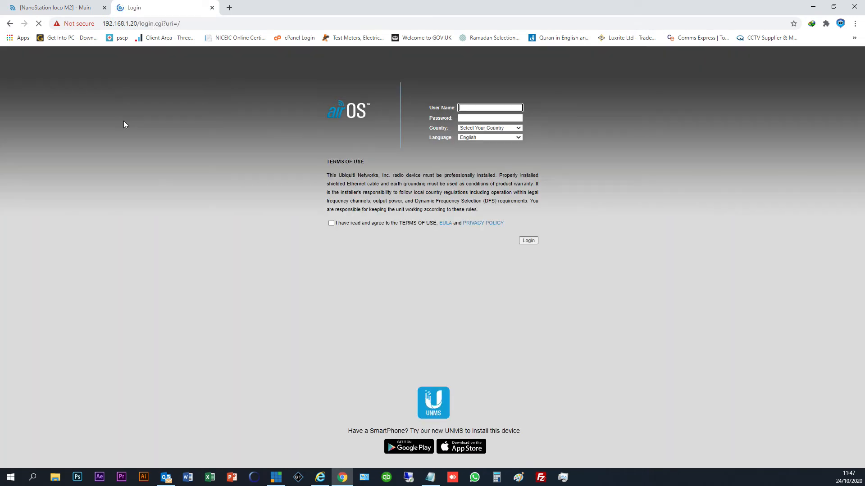
click(489, 107)
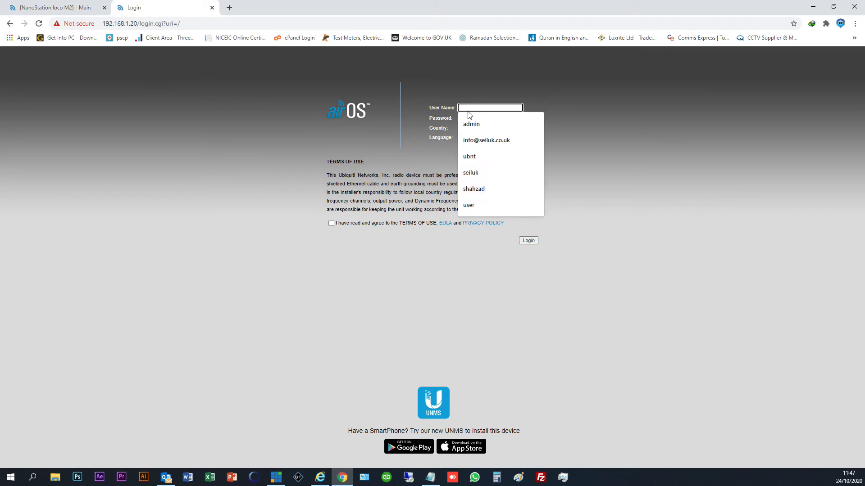
click(468, 156)
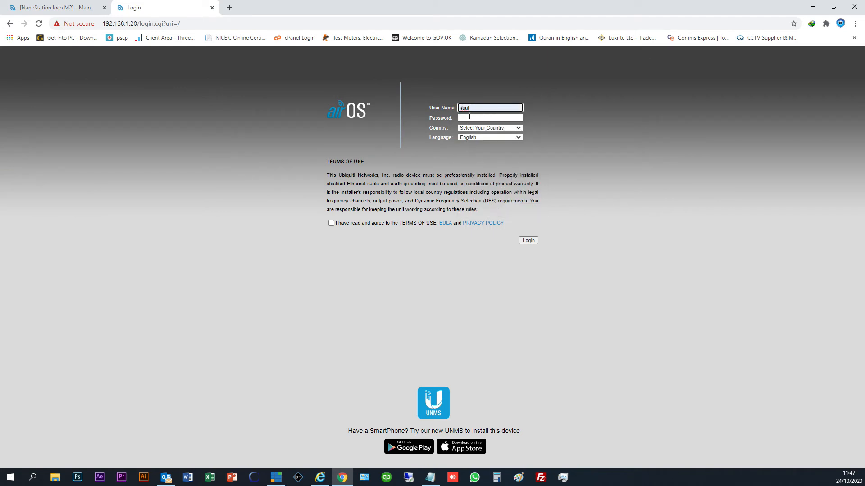
click(489, 117)
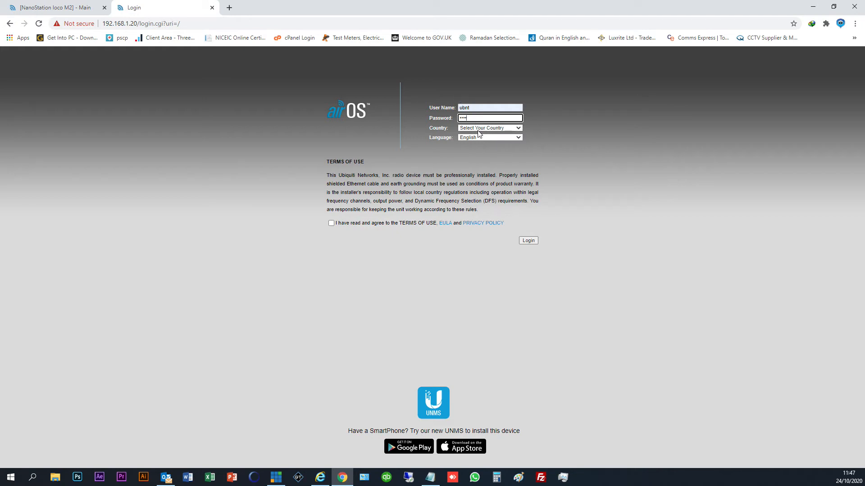
Choose United Kingdom as country, accept the terms of use and log in.
click(489, 128)
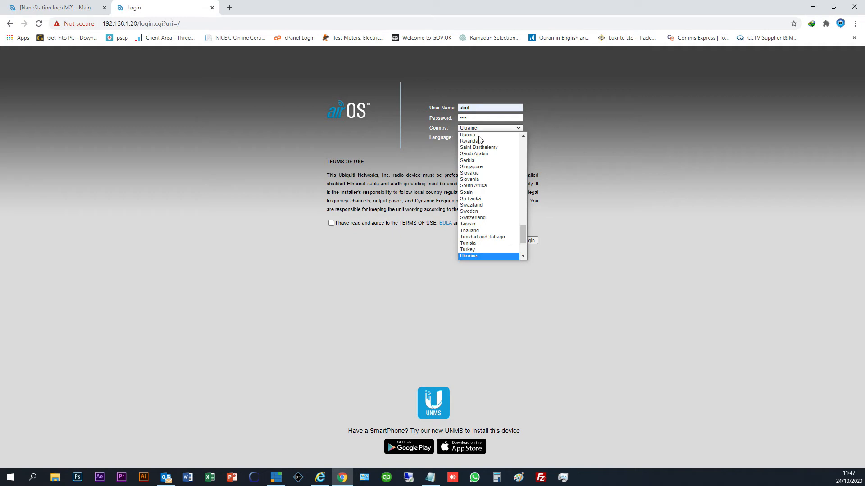
scroll(down, 3)
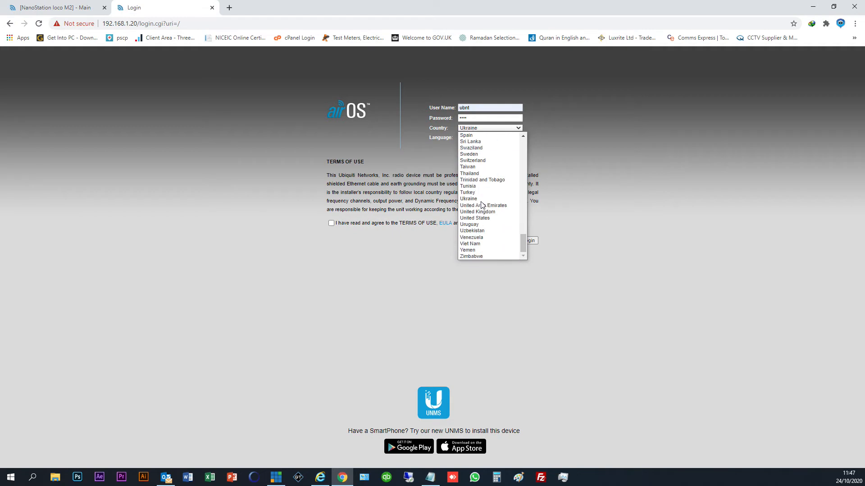
click(477, 212)
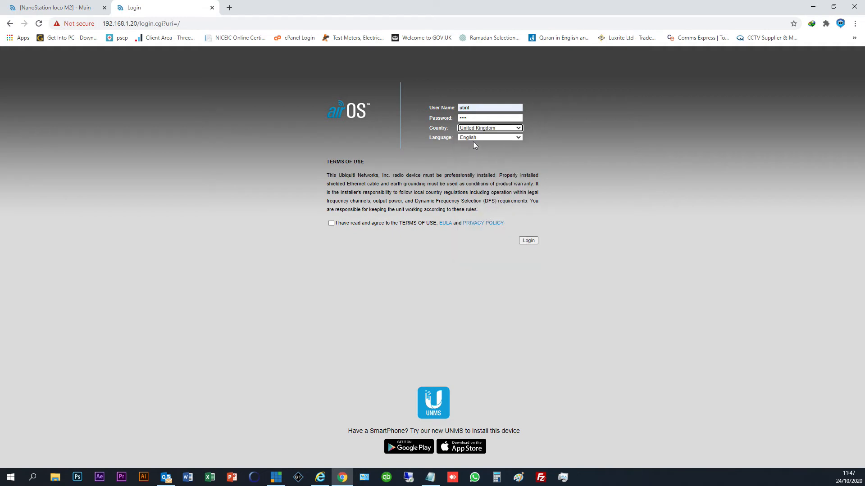
click(331, 223)
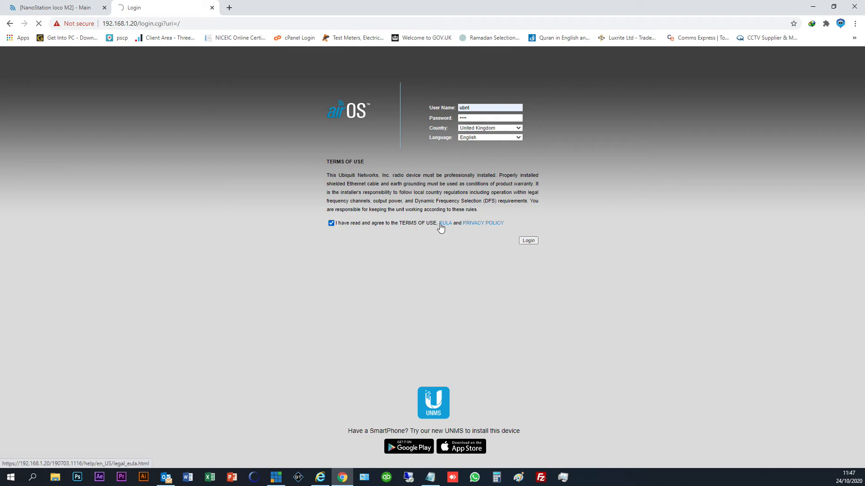
mouse_move(125, 86)
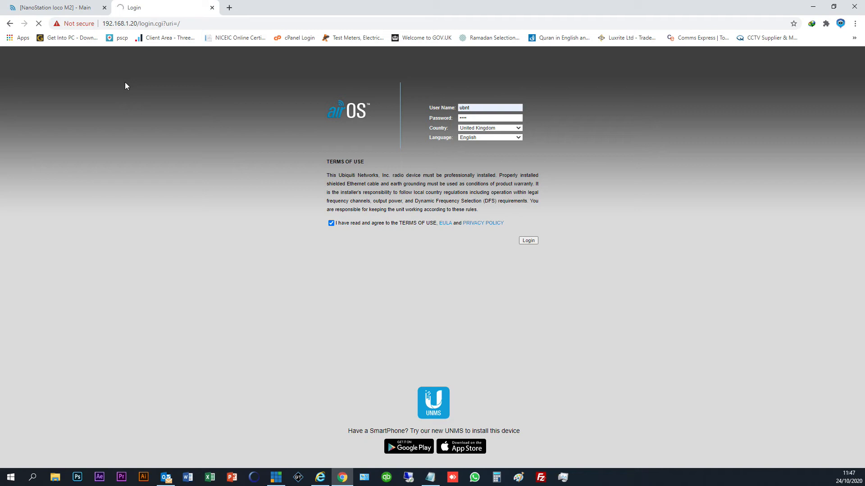
click(526, 241)
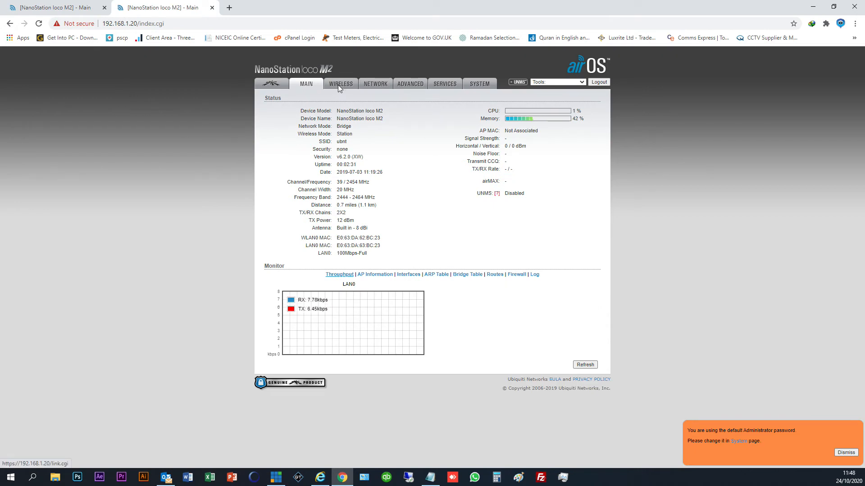
Enable Station WDS and select the ubnt-bridge network from the site survey as SSID.
click(341, 83)
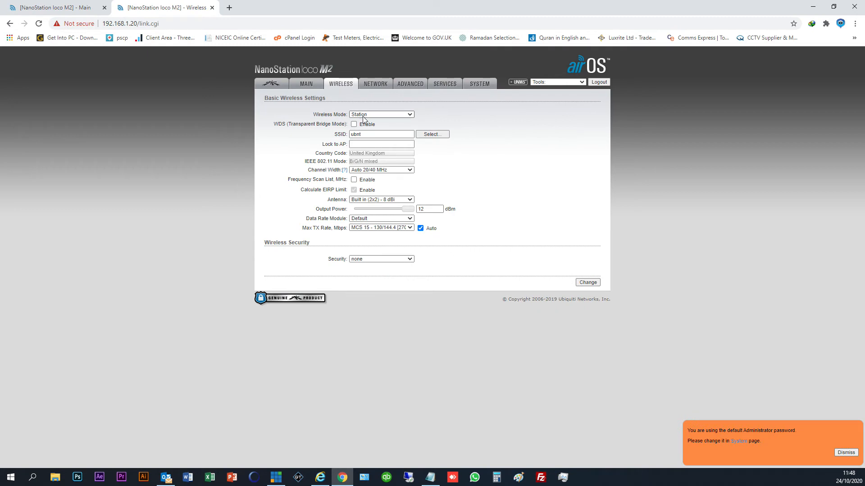
mouse_move(383, 126)
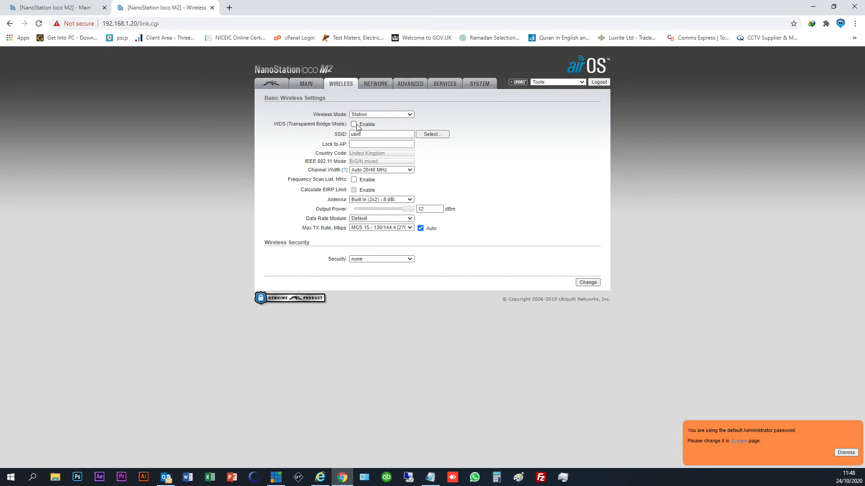
click(354, 125)
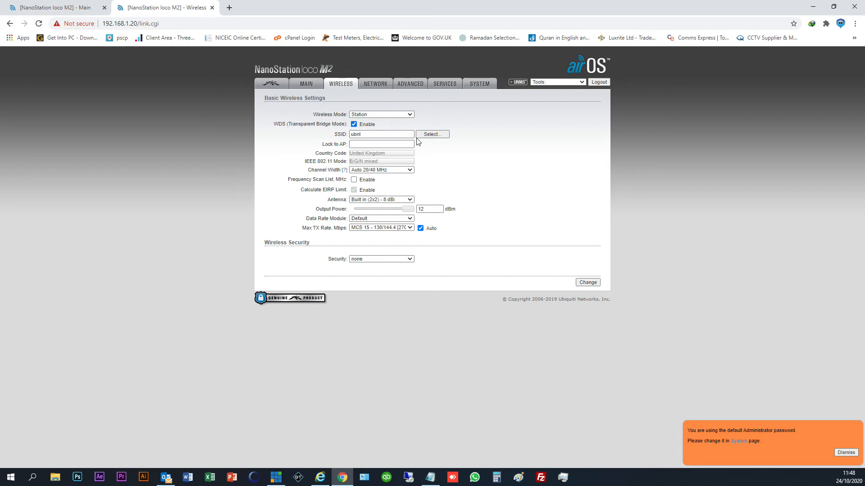
click(433, 134)
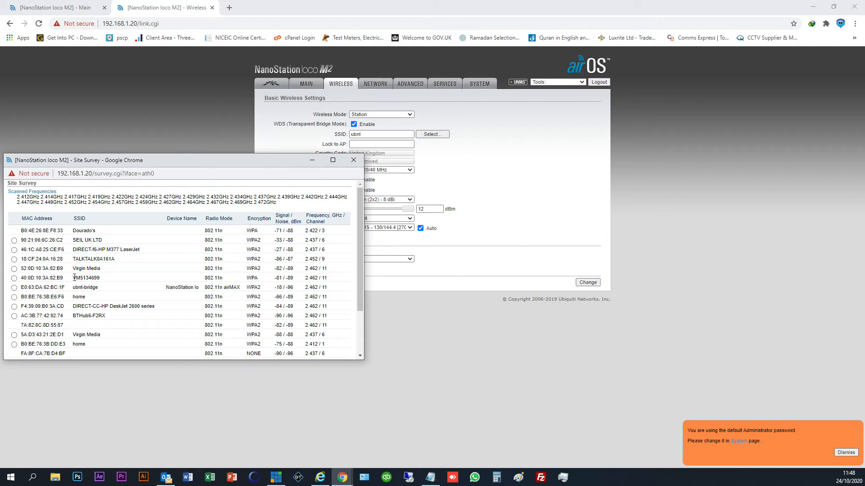
mouse_move(91, 287)
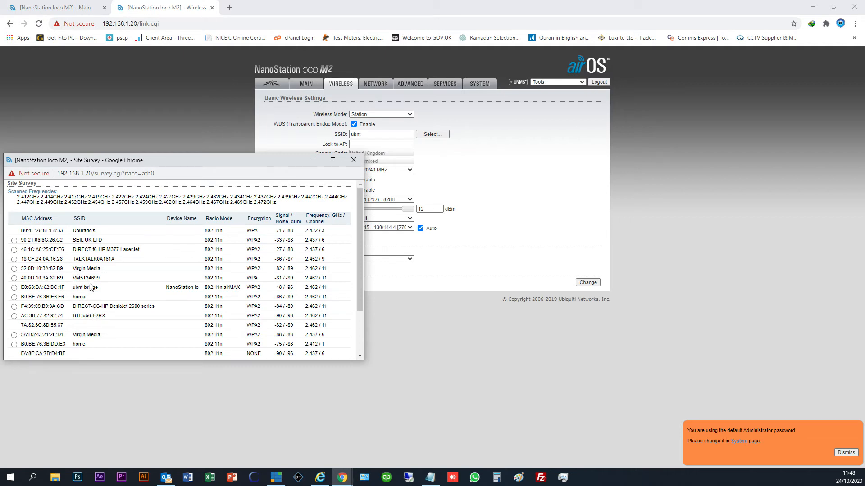
scroll(down, 3)
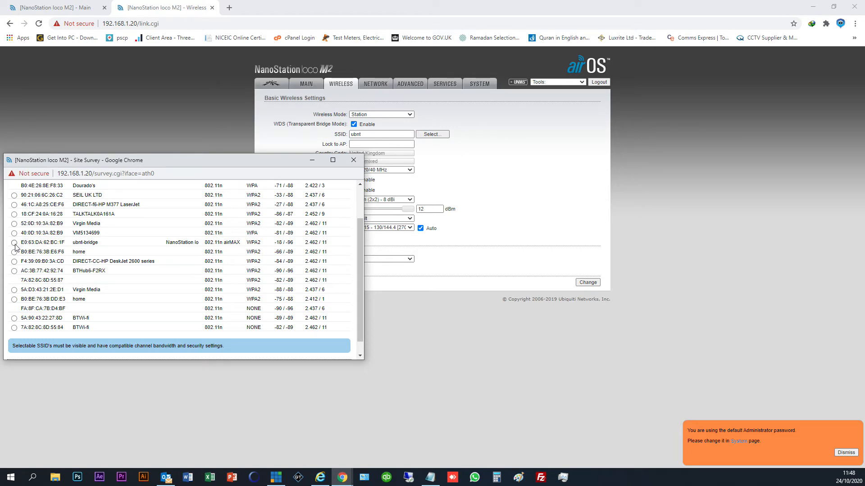
click(15, 243)
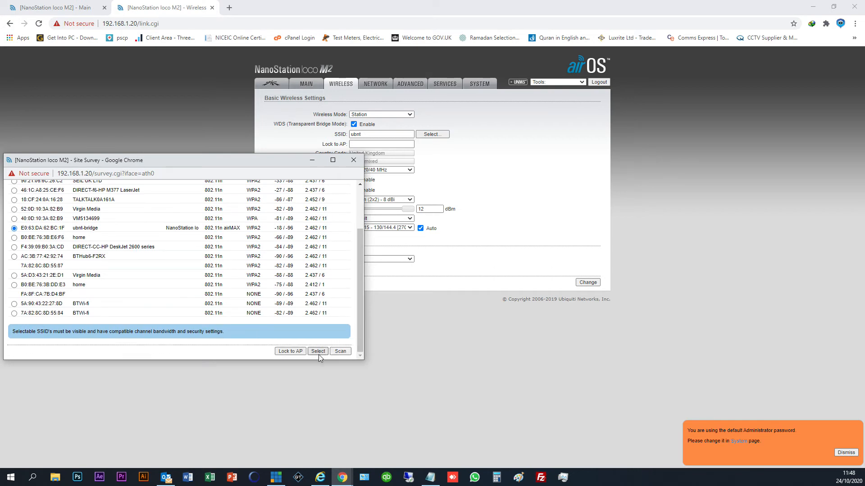
click(317, 352)
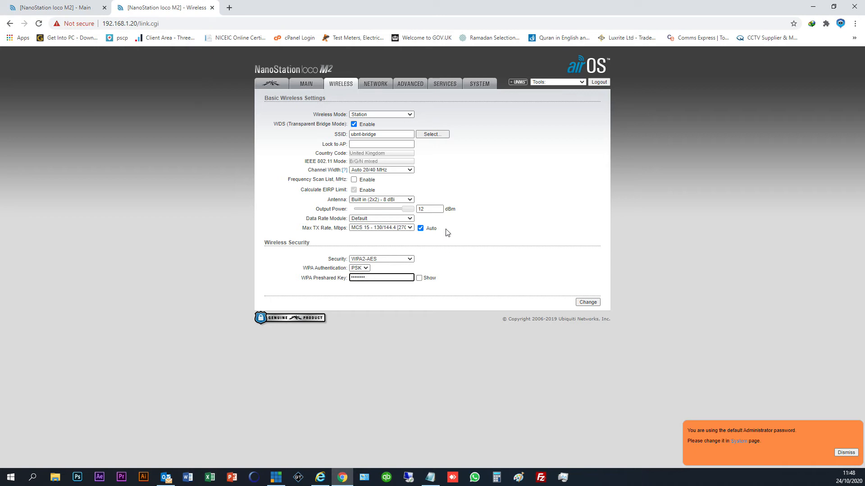
mouse_move(550, 307)
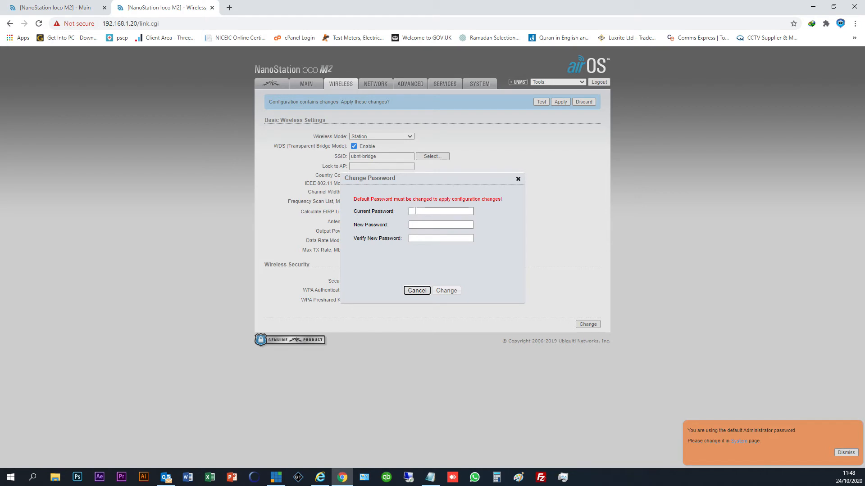
Change the default administrator password and apply the pending Station WDS wireless changes.
click(440, 211)
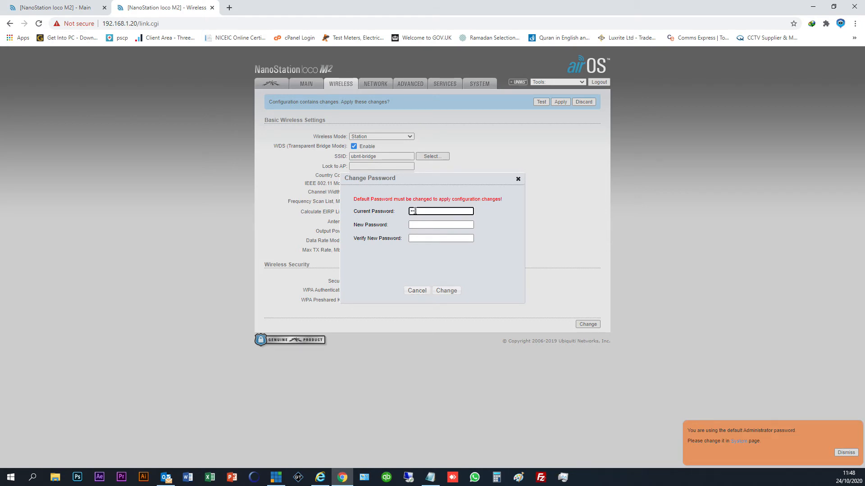
click(440, 224)
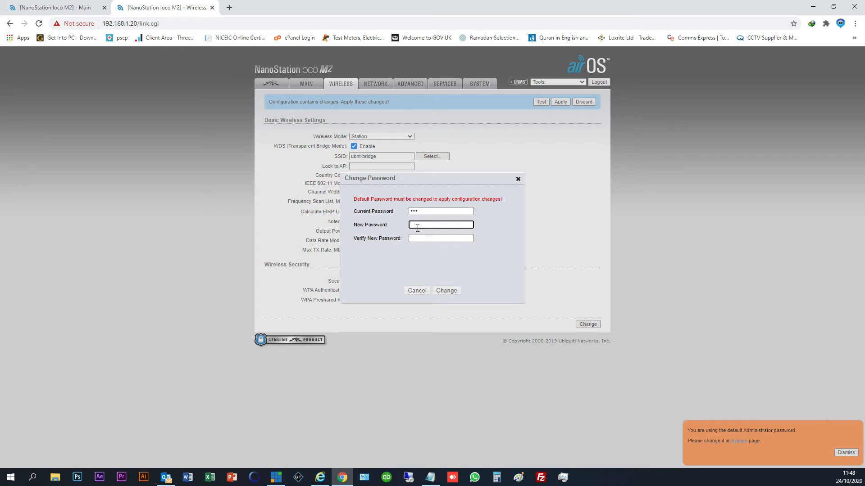
text(•••••)
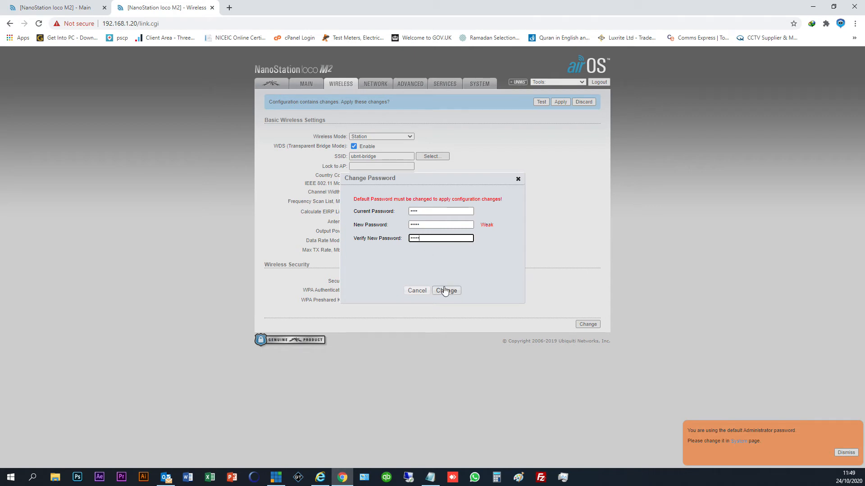
click(445, 290)
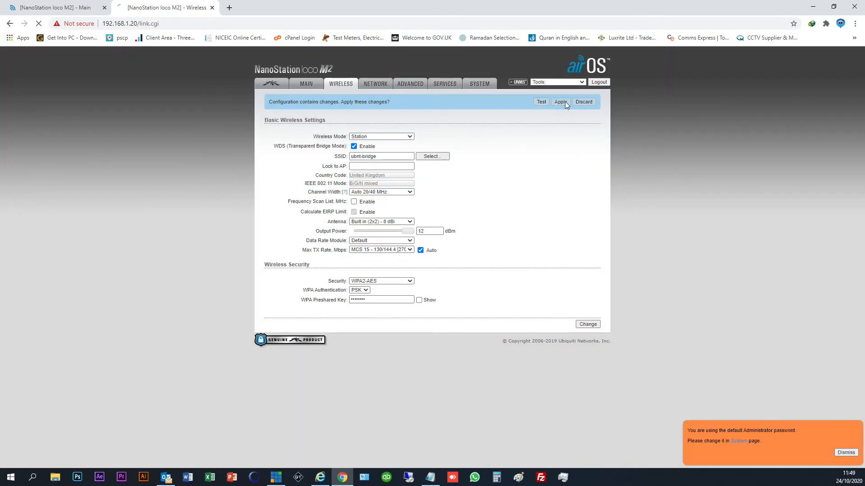
click(560, 102)
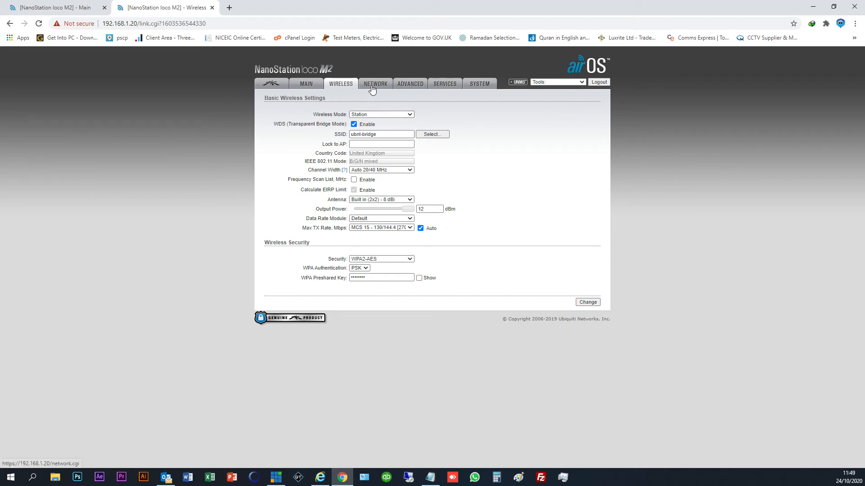
click(375, 83)
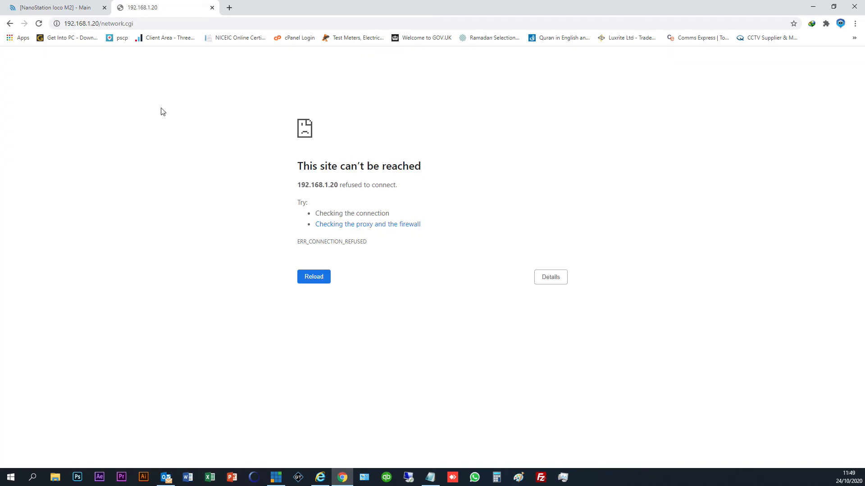
click(314, 276)
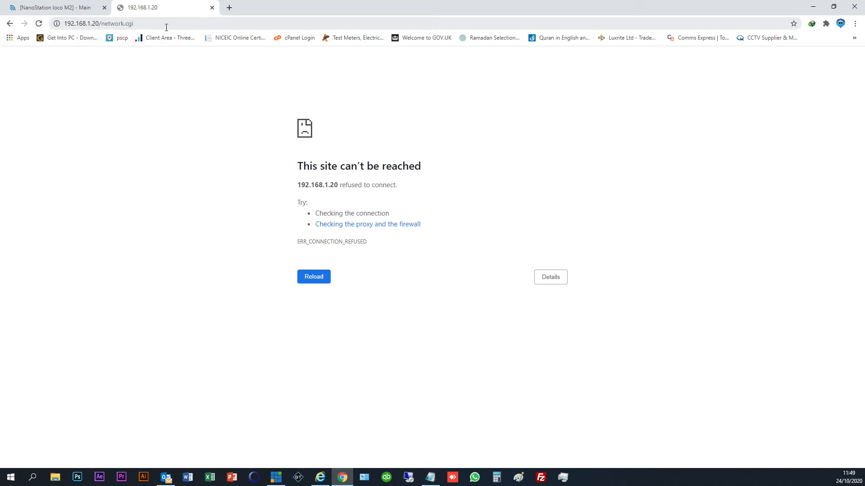
click(111, 22)
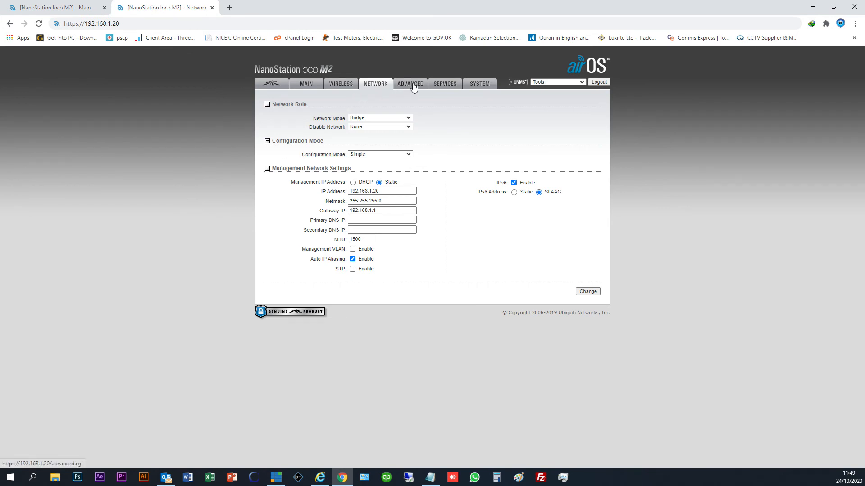
Set the station's static IP to 192.168.0.21 with gateway 192.168.0.1 and apply.
click(382, 191)
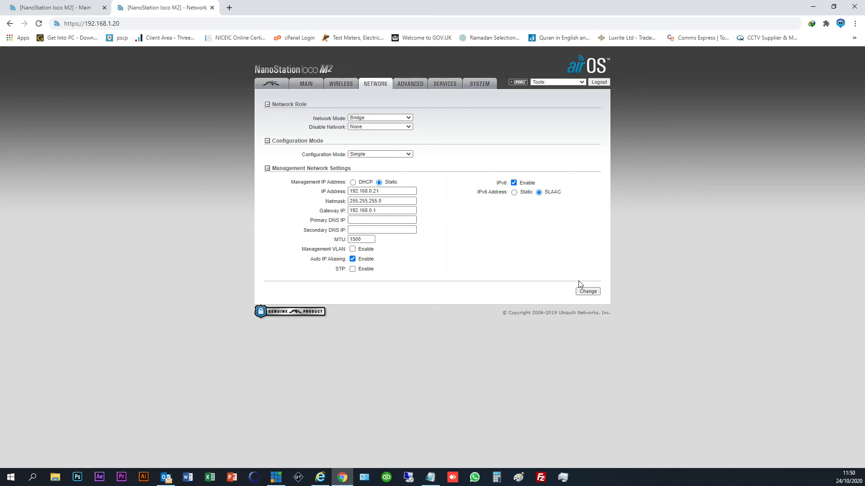
click(587, 291)
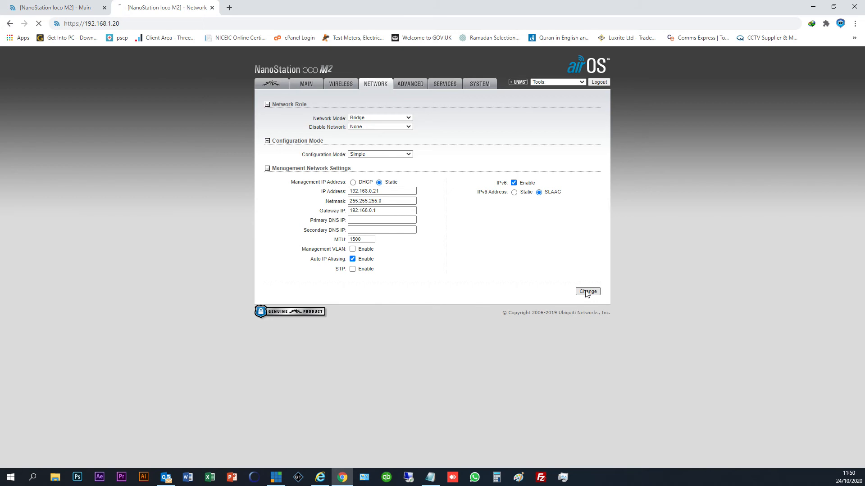
click(587, 291)
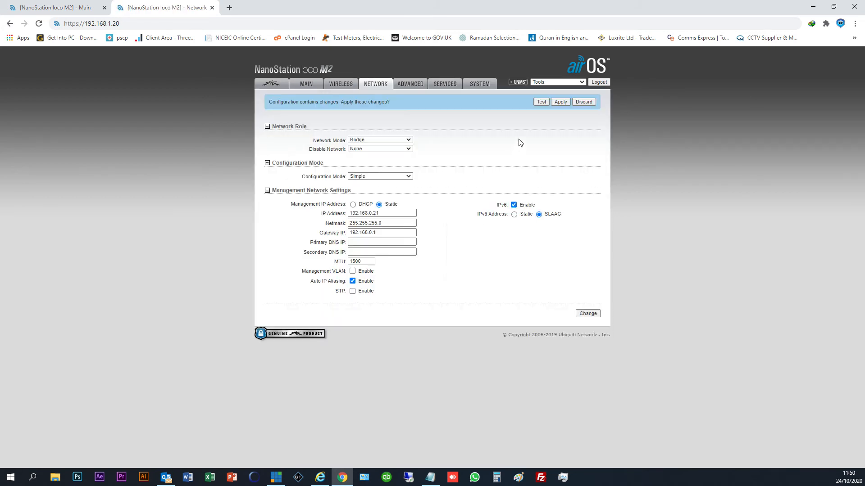
click(560, 101)
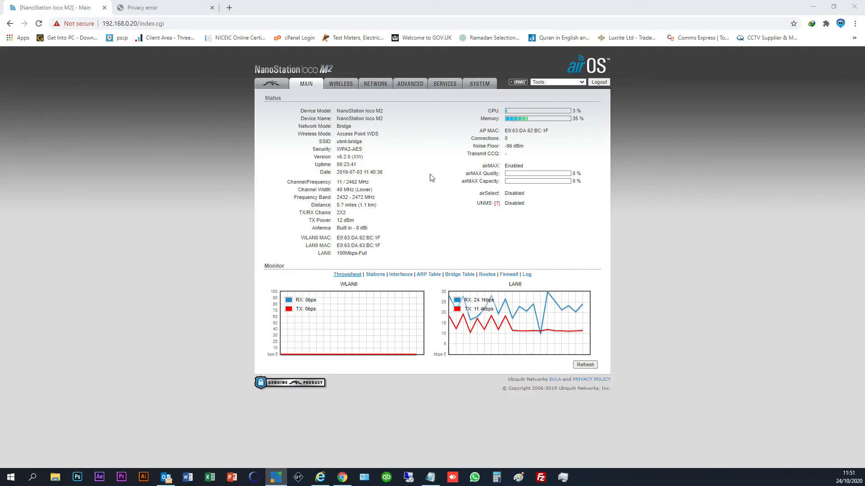
mouse_move(304, 135)
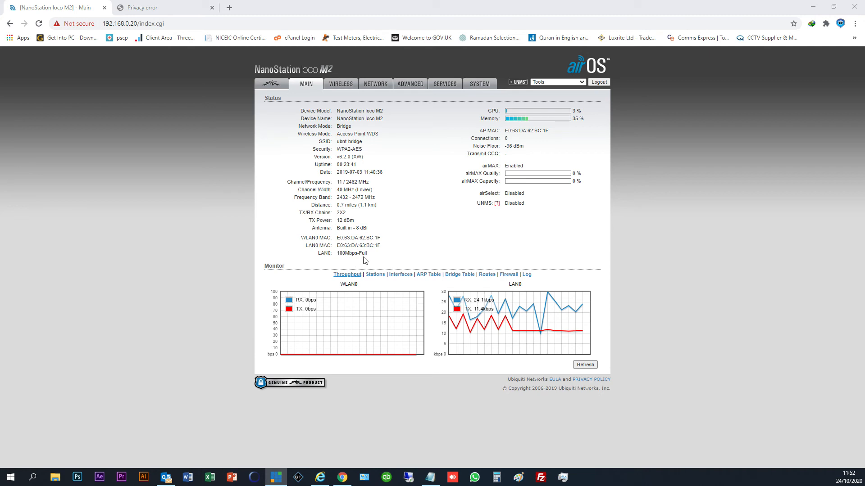
mouse_move(406, 250)
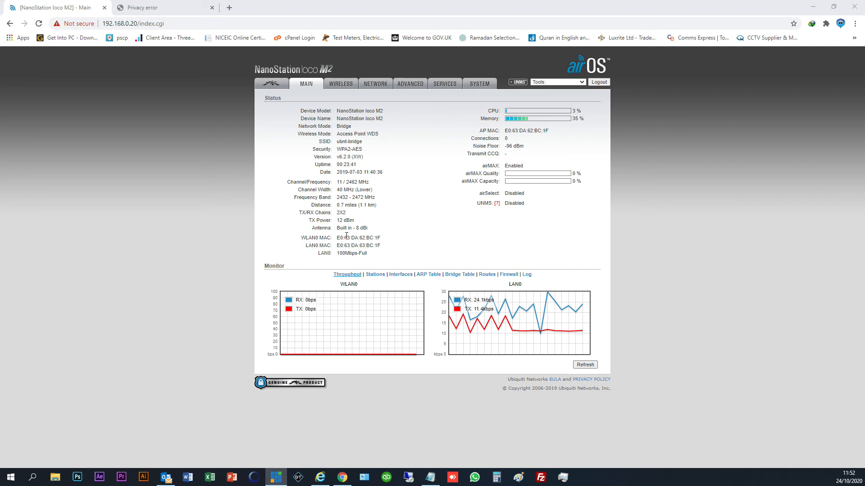
mouse_move(450, 233)
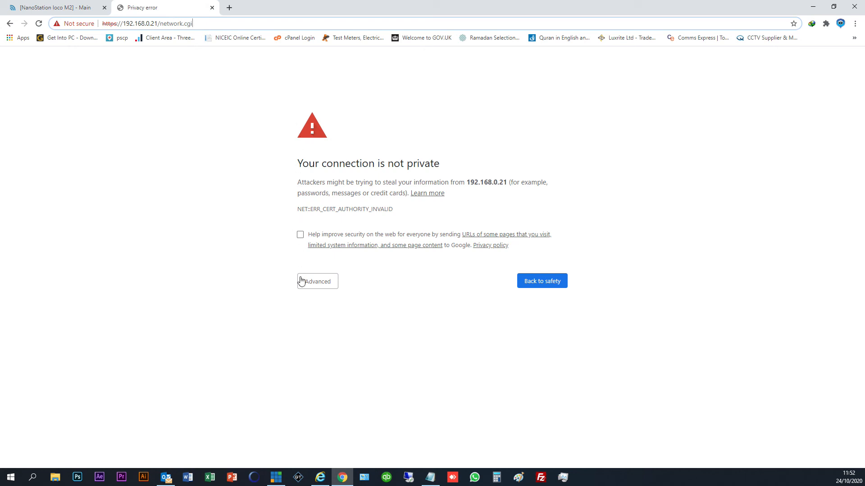
Bypass the certificate warning for 192.168.0.21 and log in to the station as ubnt.
click(316, 281)
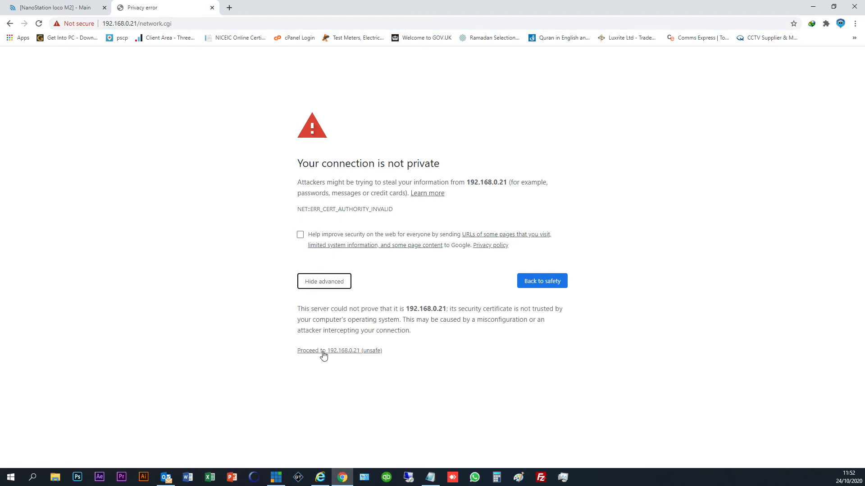
click(324, 351)
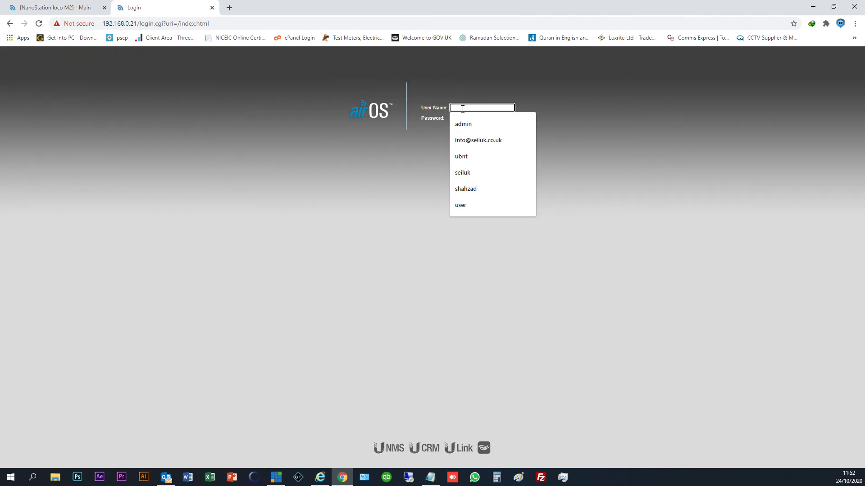
click(463, 124)
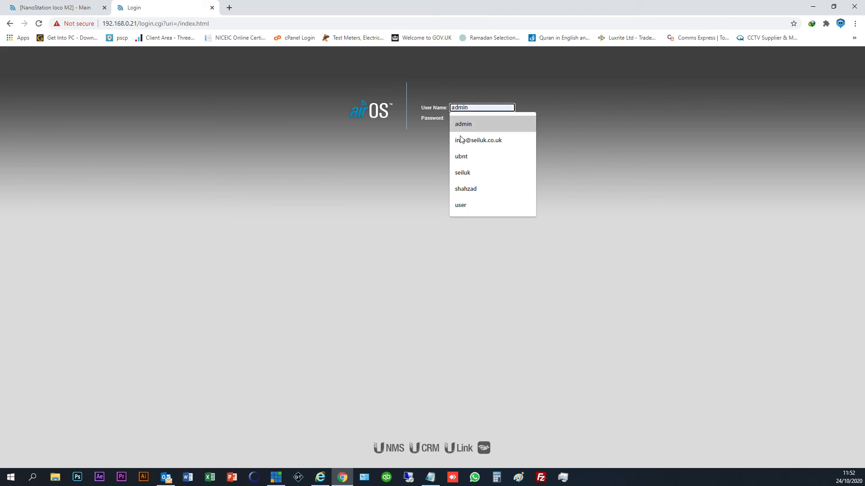
click(461, 157)
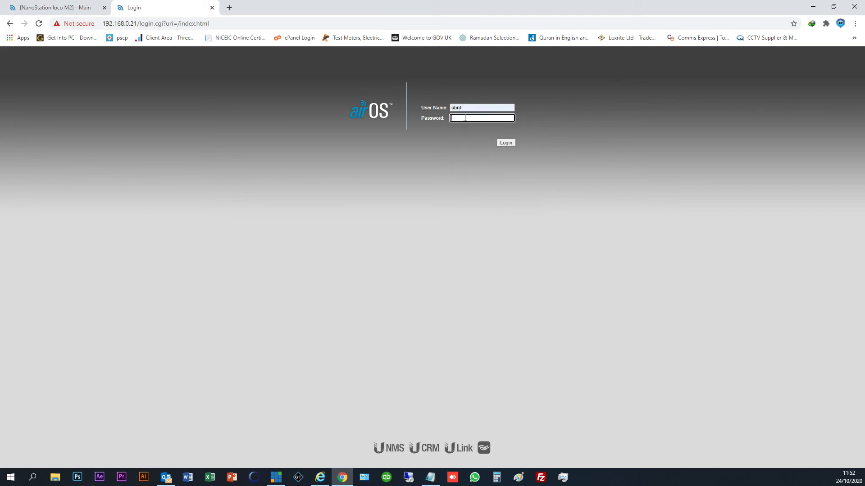
click(505, 143)
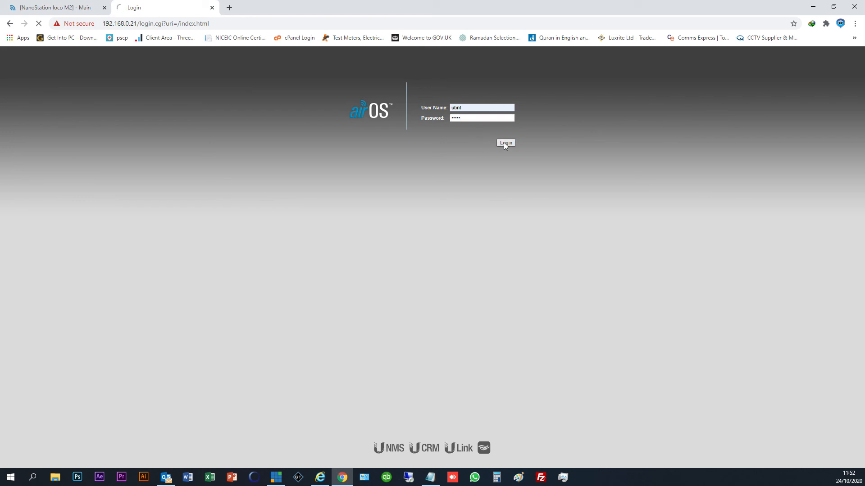
click(504, 142)
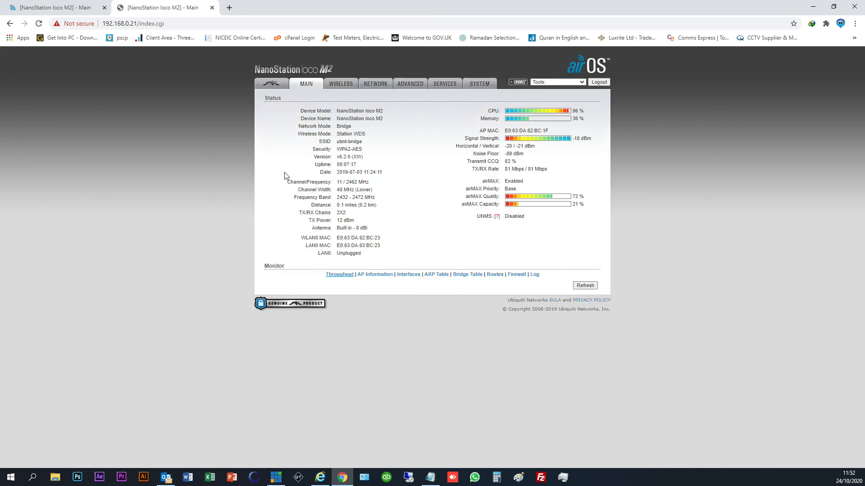
Check the station at 192.168.0.21 is linked to ubnt-bridge at about -21 dBm with ~108/162 Mbps TX/RX.
click(339, 274)
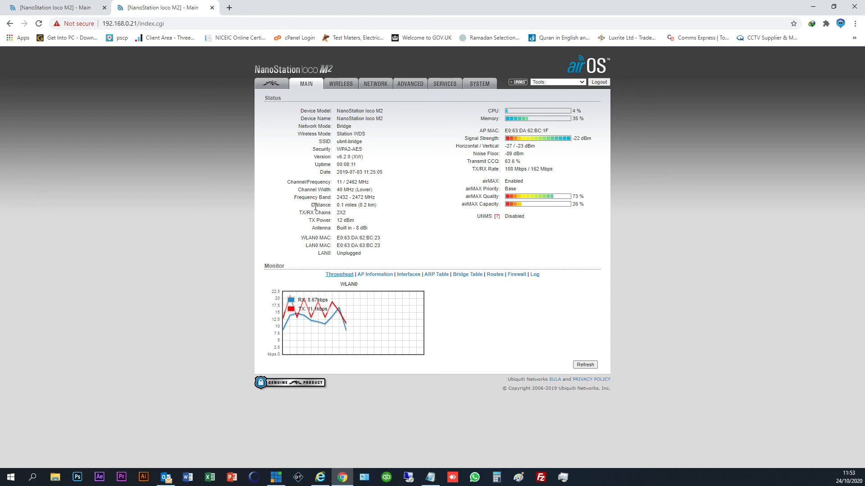
mouse_move(297, 233)
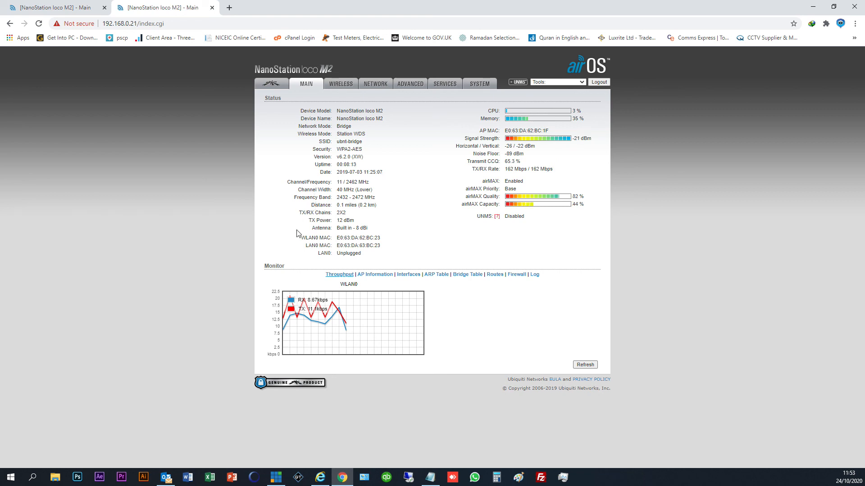